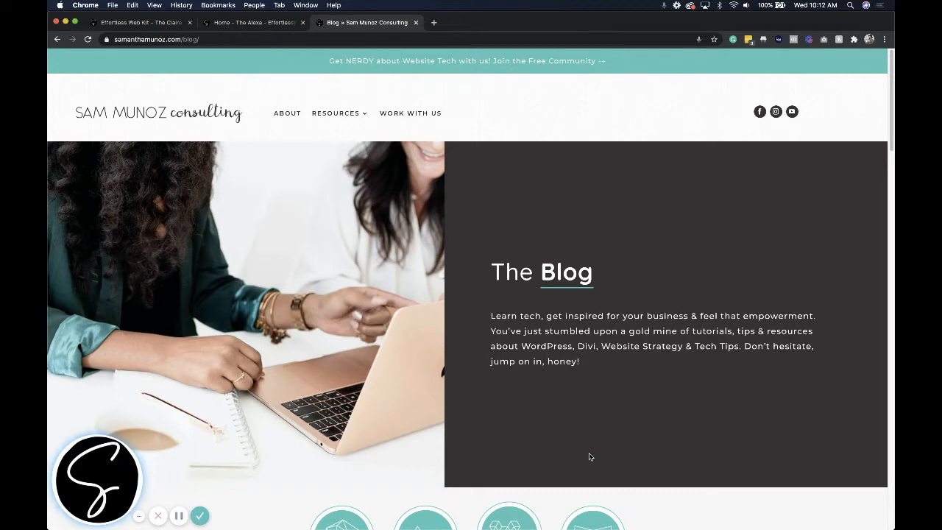
pyautogui.moveTo(526, 66)
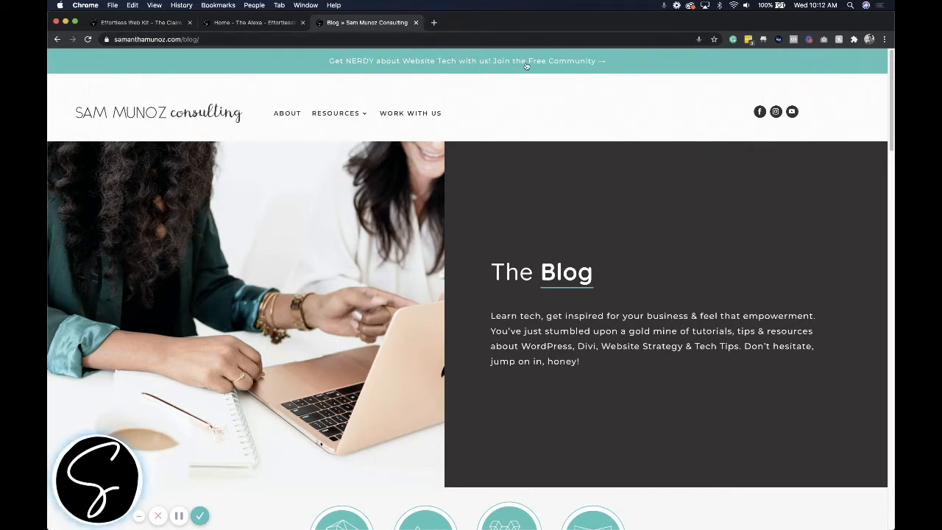
pyautogui.moveTo(495, 223)
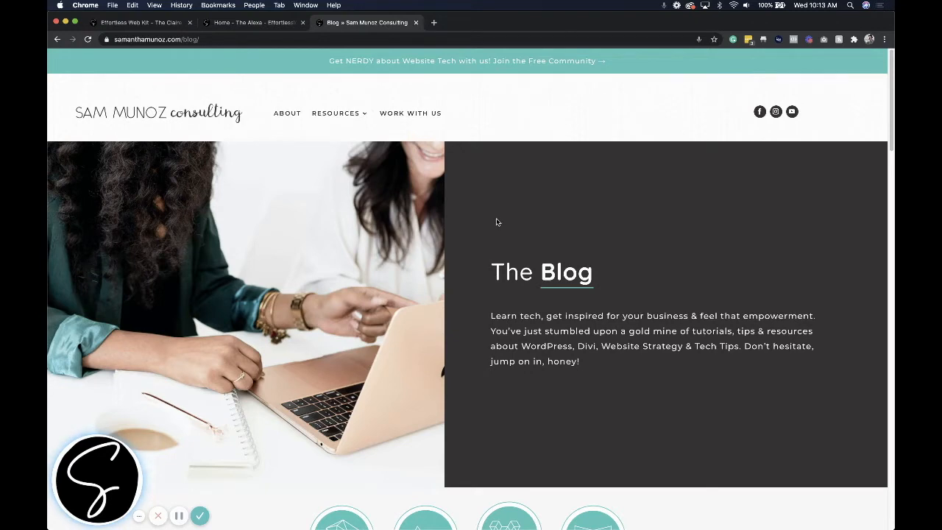
pyautogui.moveTo(456, 196)
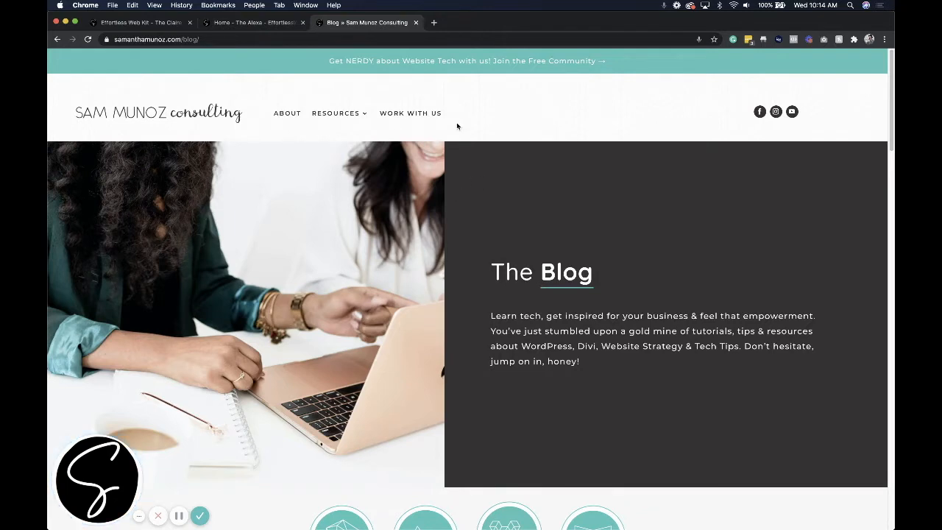
pyautogui.moveTo(450, 16)
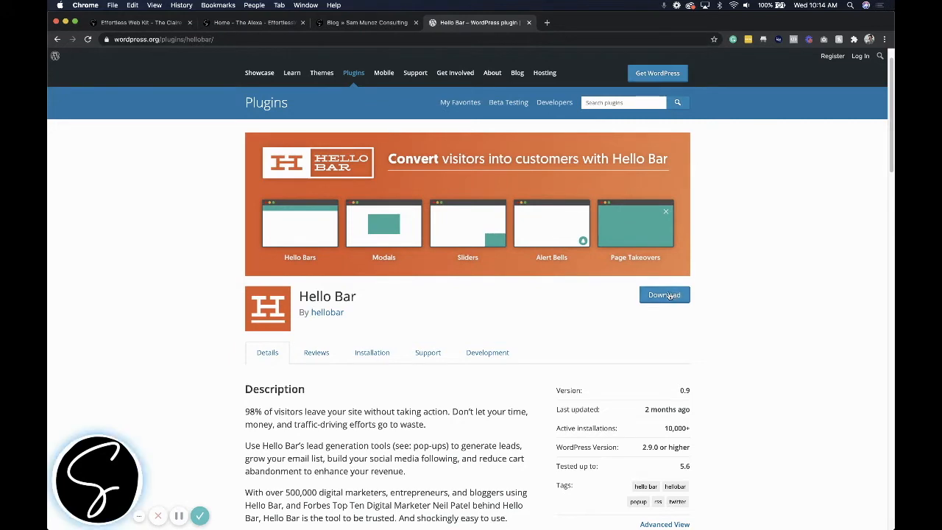
# Install the Hello Bar plugin from the WordPress add-new plugin search.
pyautogui.click(664, 294)
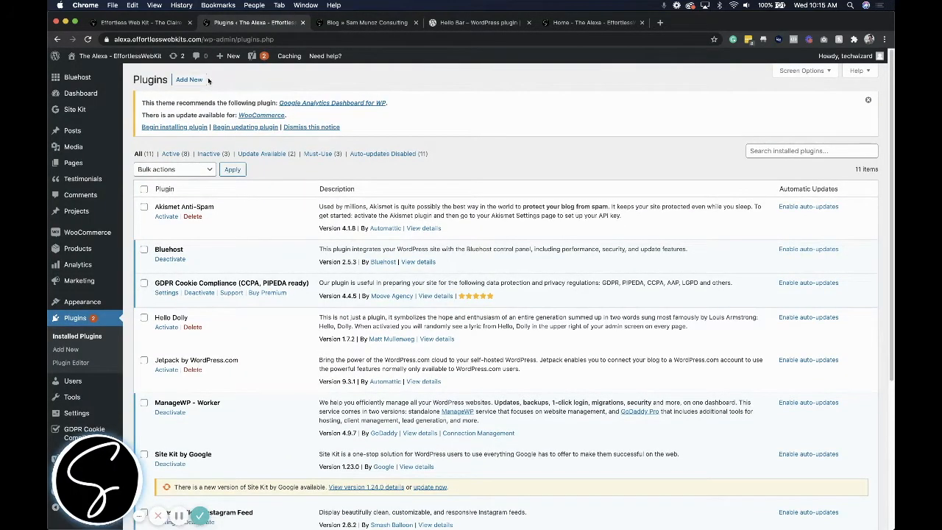
pyautogui.click(189, 79)
pyautogui.write('hello bar')
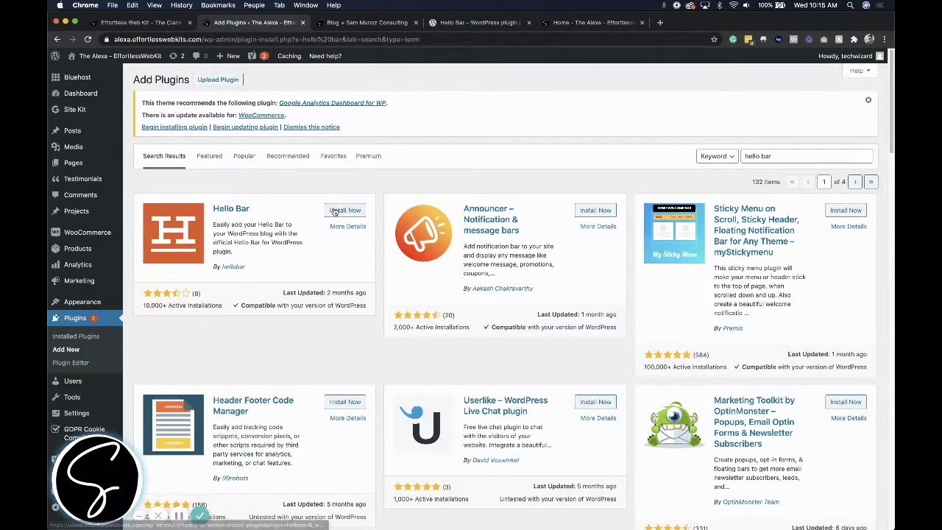
pyautogui.click(344, 209)
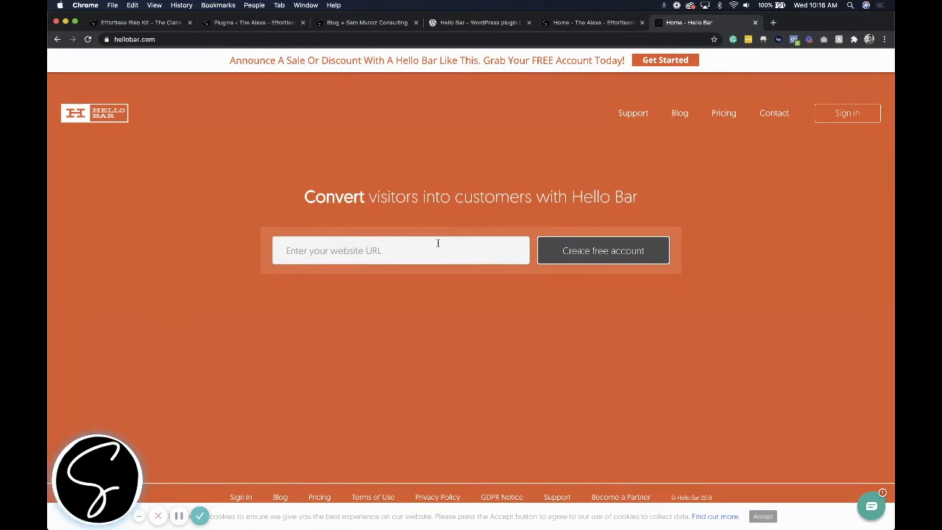
# Create a campaign with the Target a URL goal and the top-of-site Hello Bar type.
pyautogui.click(603, 250)
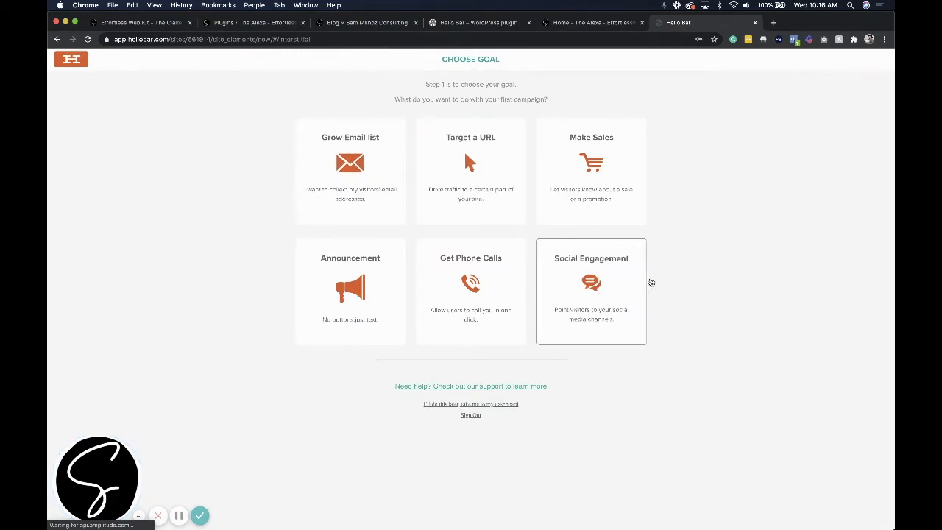
pyautogui.moveTo(683, 284)
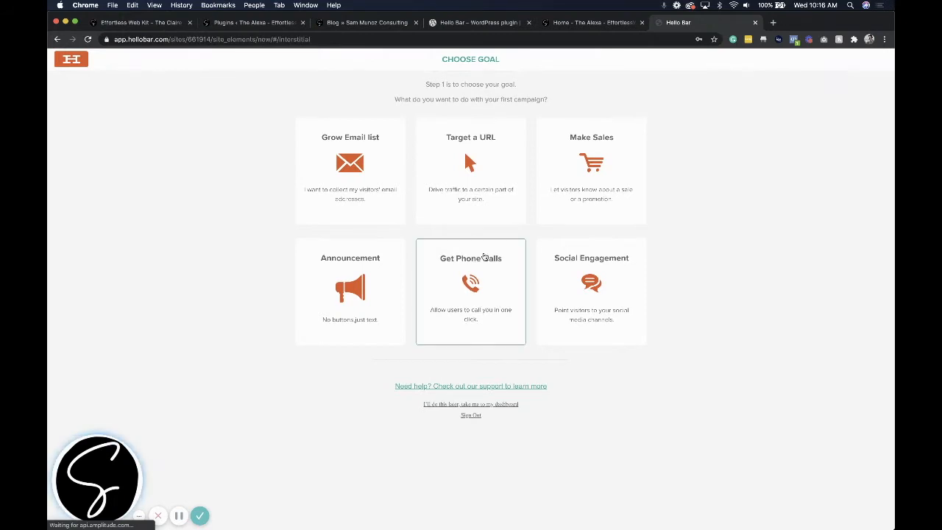
pyautogui.moveTo(470, 169)
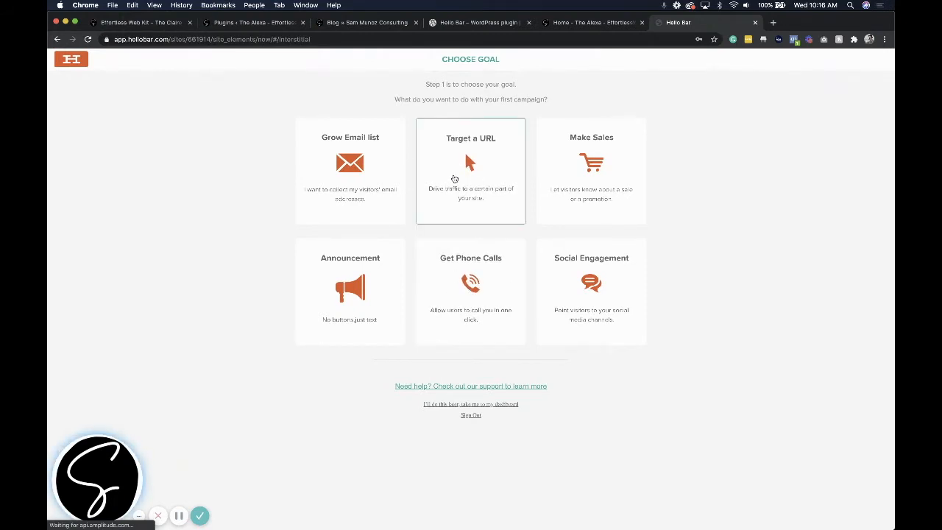
pyautogui.click(470, 170)
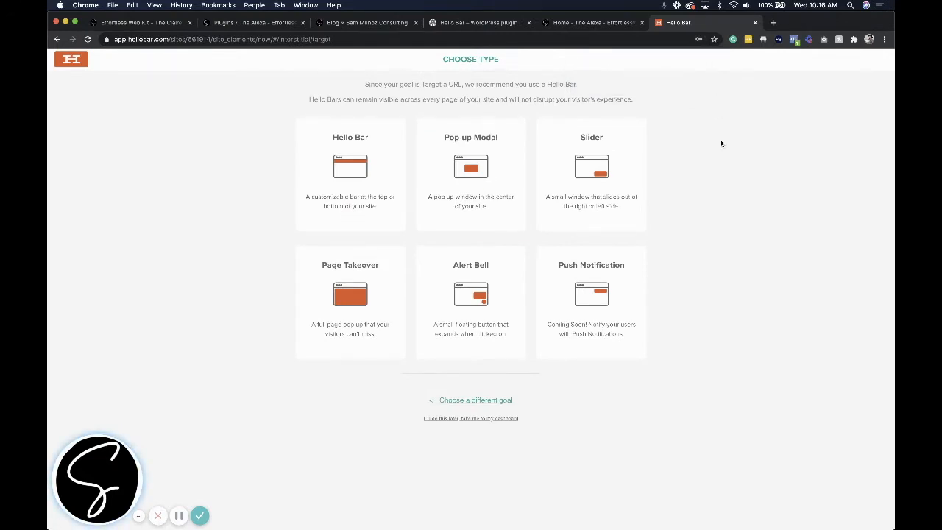
pyautogui.moveTo(491, 301)
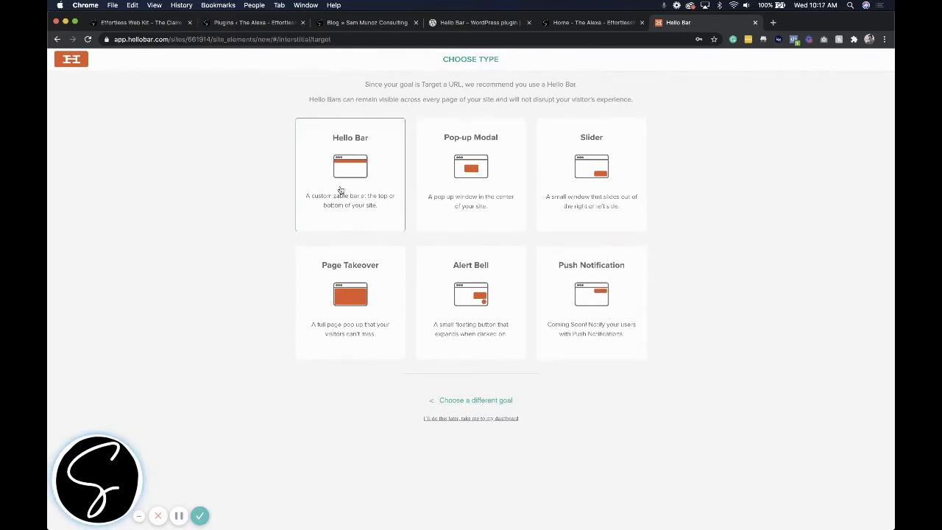
pyautogui.click(350, 174)
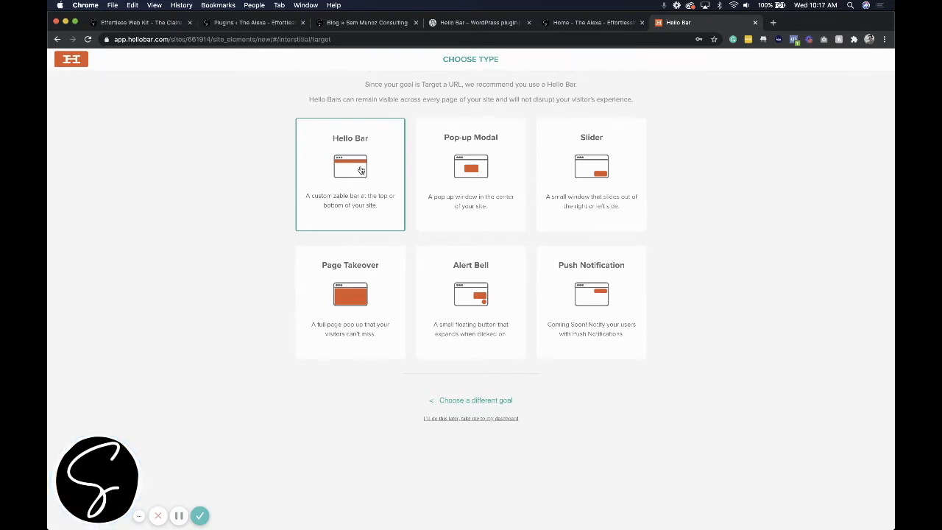
pyautogui.click(350, 173)
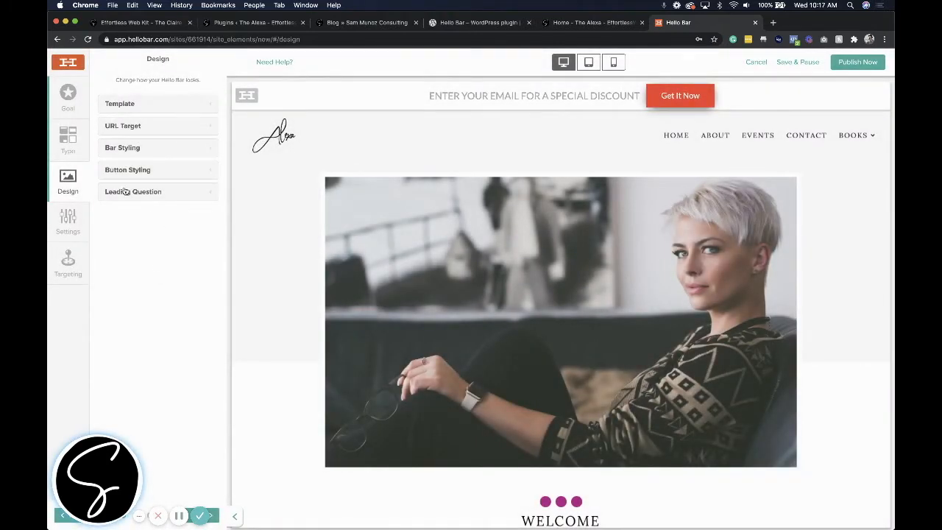
# Browse the template gallery and apply the Autodetect template to the bar.
pyautogui.click(68, 139)
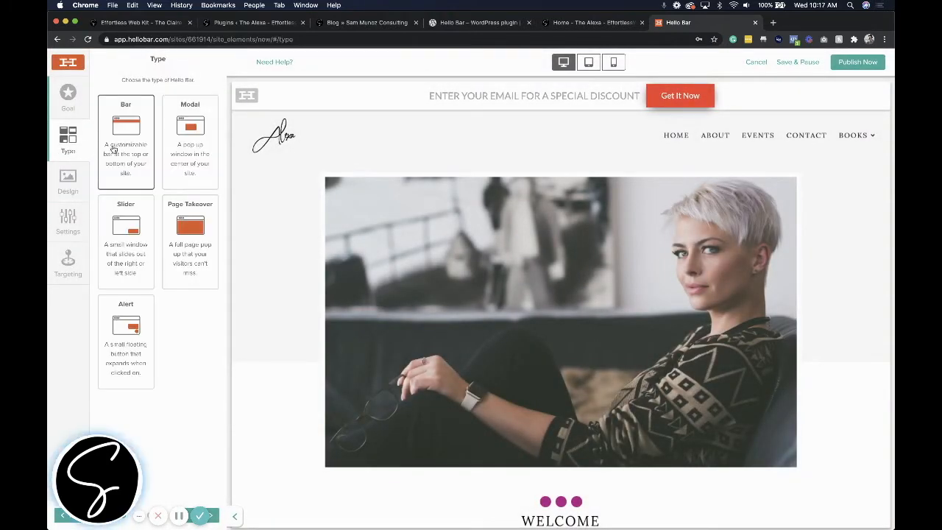
pyautogui.click(68, 182)
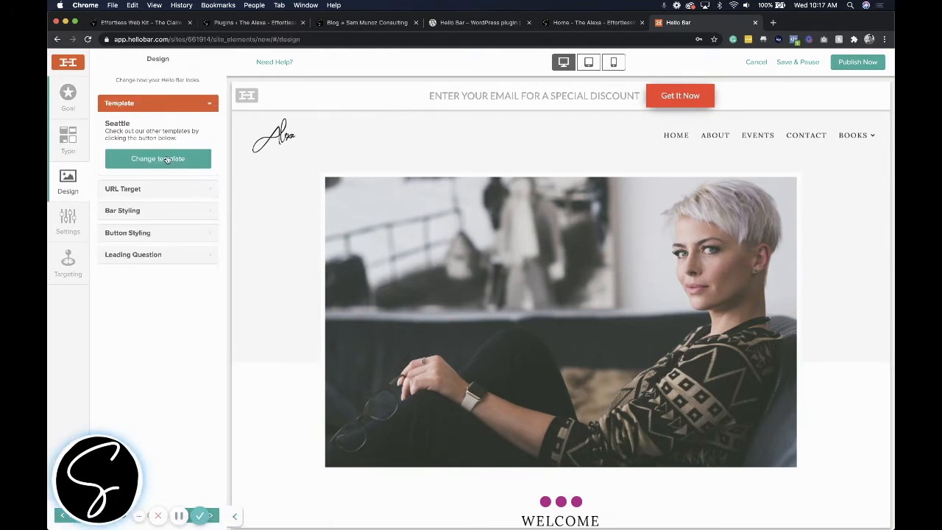
pyautogui.click(157, 159)
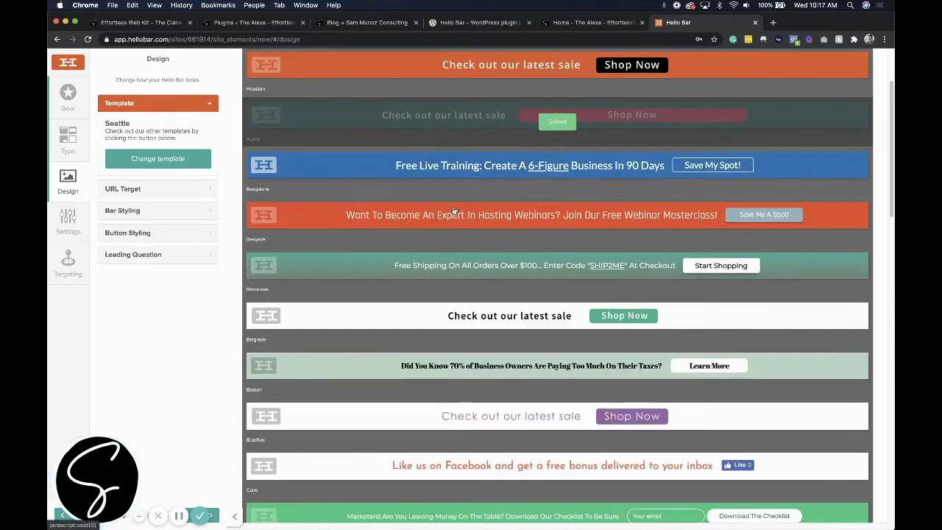
pyautogui.scroll(-3)
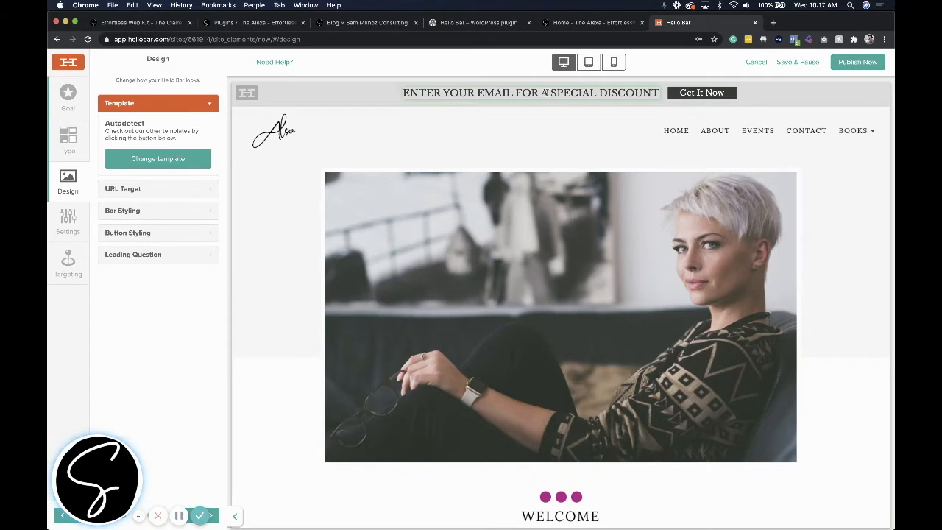
# Edit the bar headline to 'Click here' and start on the button label.
pyautogui.click(530, 92)
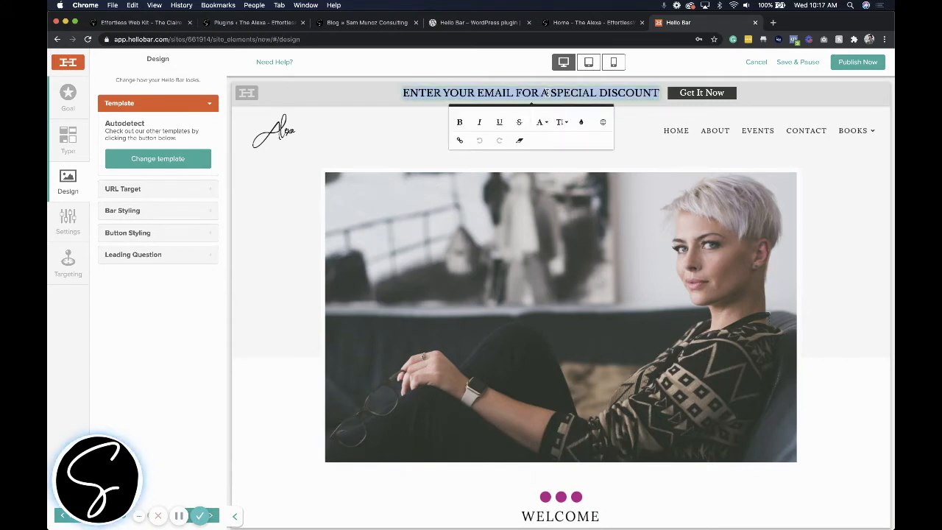
pyautogui.write('Click here to book a free call')
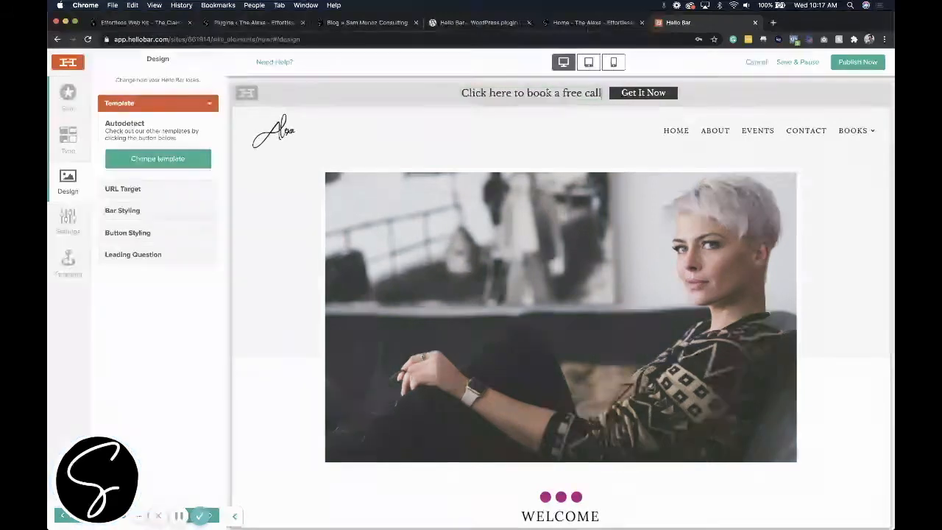
pyautogui.click(641, 93)
pyautogui.write('Boo')
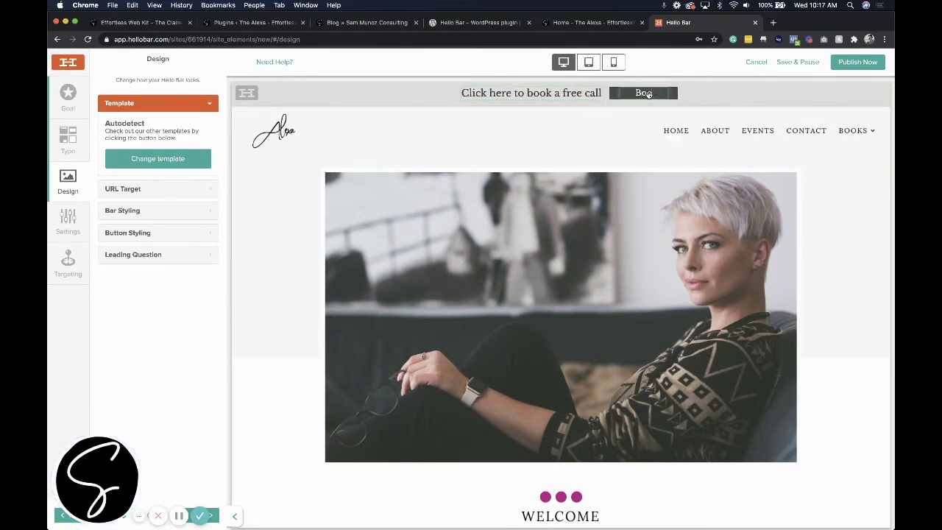
pyautogui.click(643, 92)
pyautogui.write('k a Call')
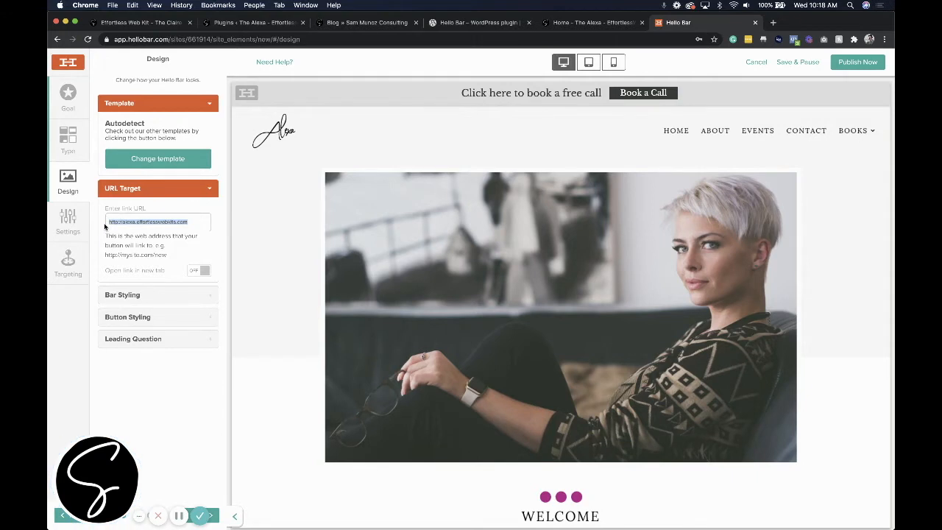
pyautogui.write('https://calendly.com/')
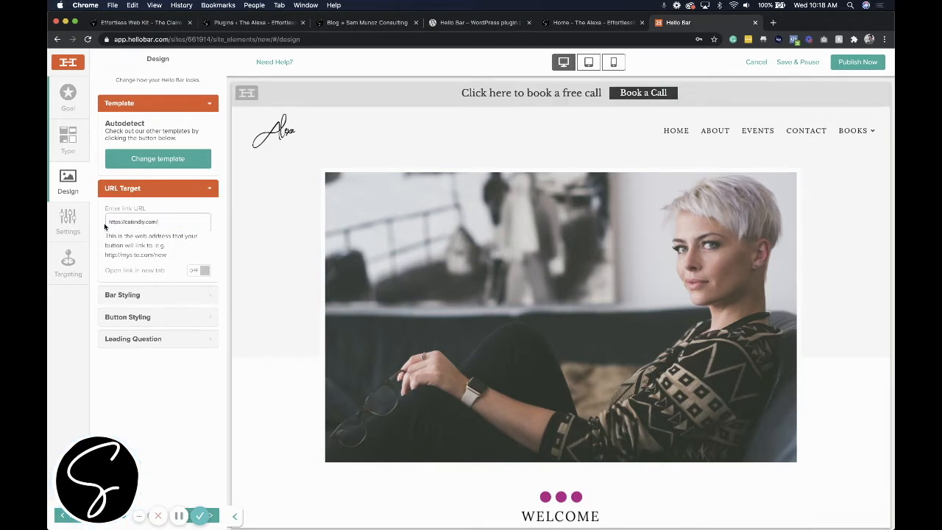
pyautogui.write('samanthamunoz')
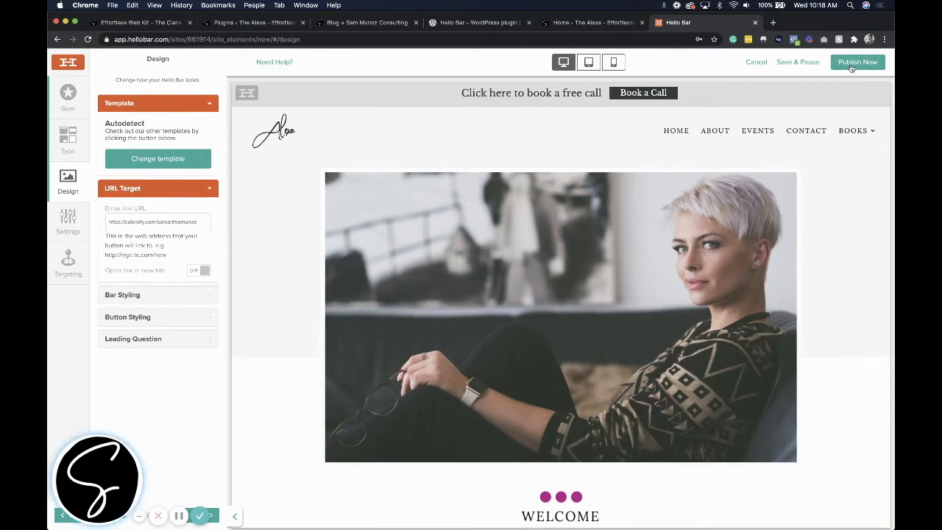
pyautogui.click(856, 62)
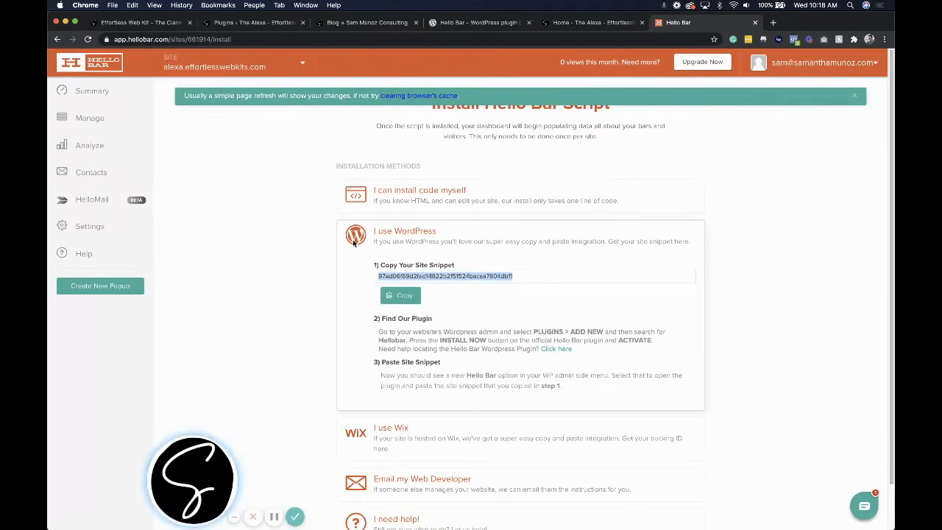
pyautogui.moveTo(436, 250)
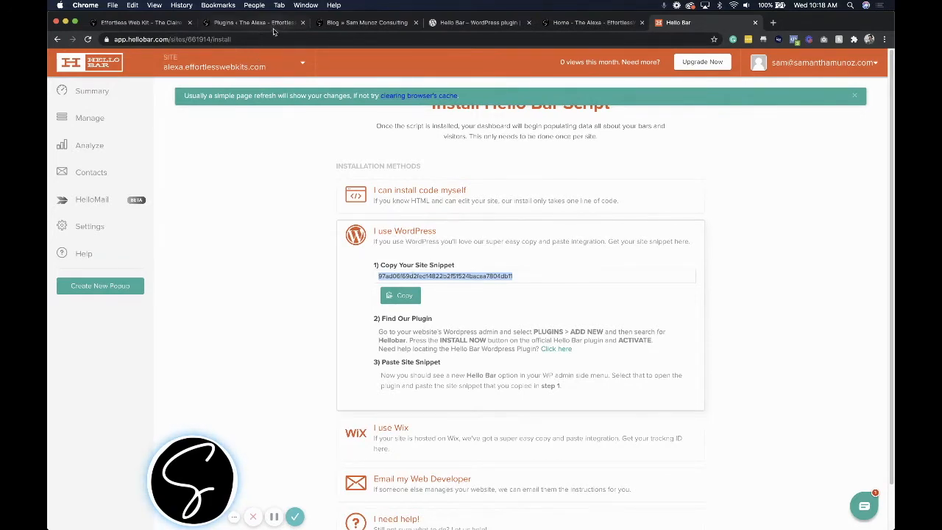
# Switch to the site's WordPress Plugins tab to install the copied snippet.
pyautogui.click(254, 22)
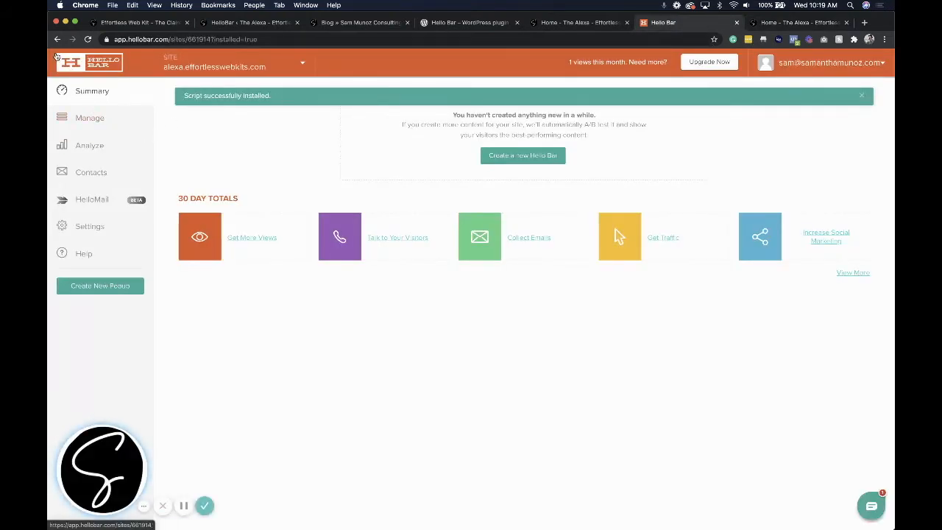
# From the Manage list, edit the free-call bar and show its display settings.
pyautogui.click(89, 118)
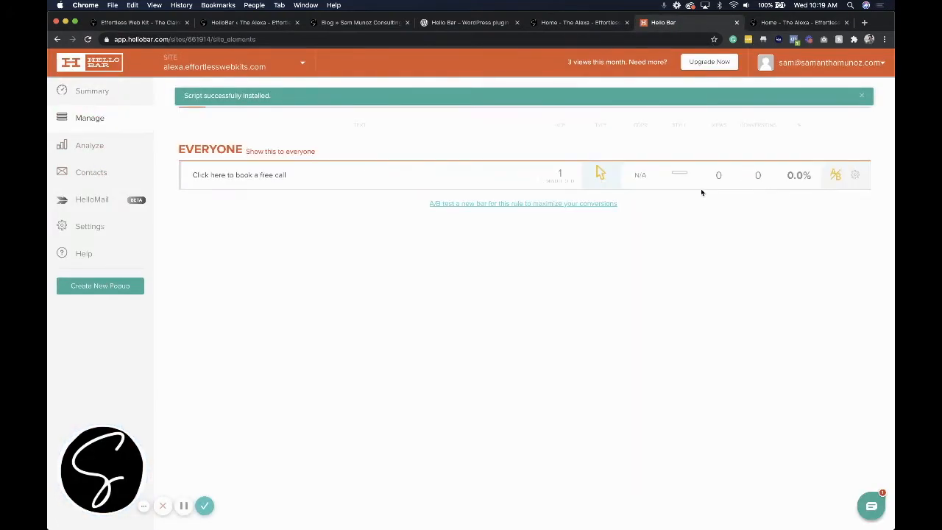
pyautogui.click(854, 175)
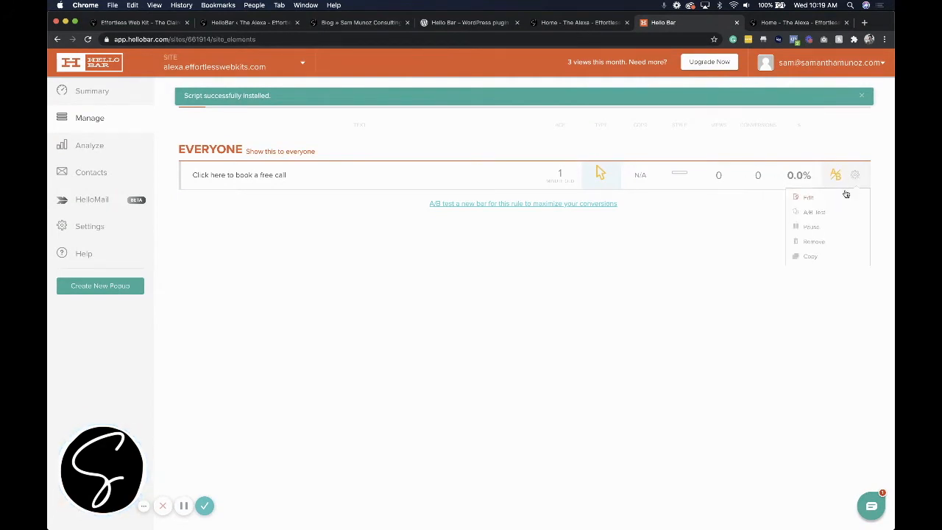
pyautogui.click(808, 197)
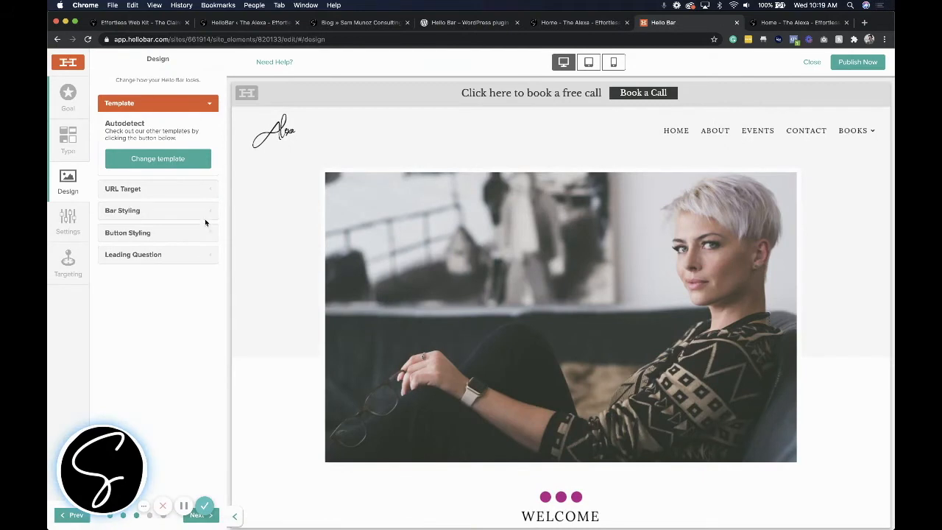
pyautogui.click(68, 220)
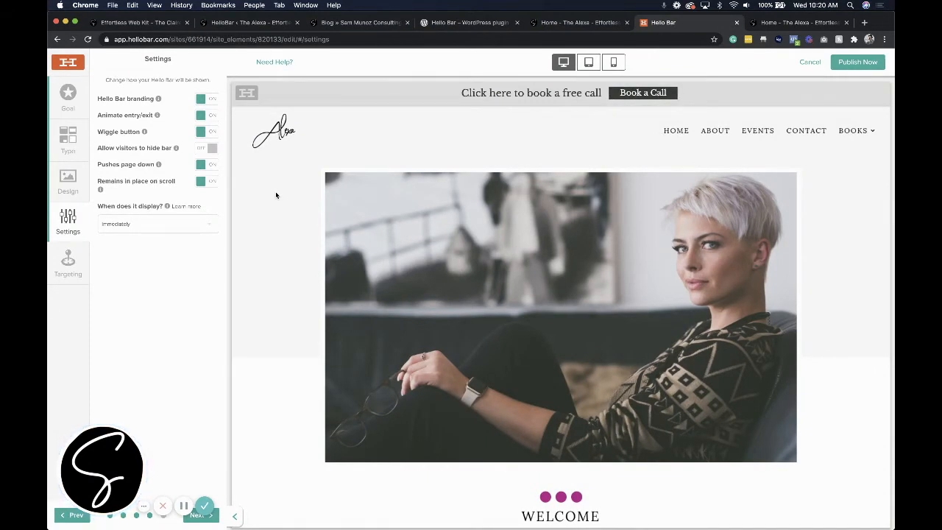
pyautogui.moveTo(289, 180)
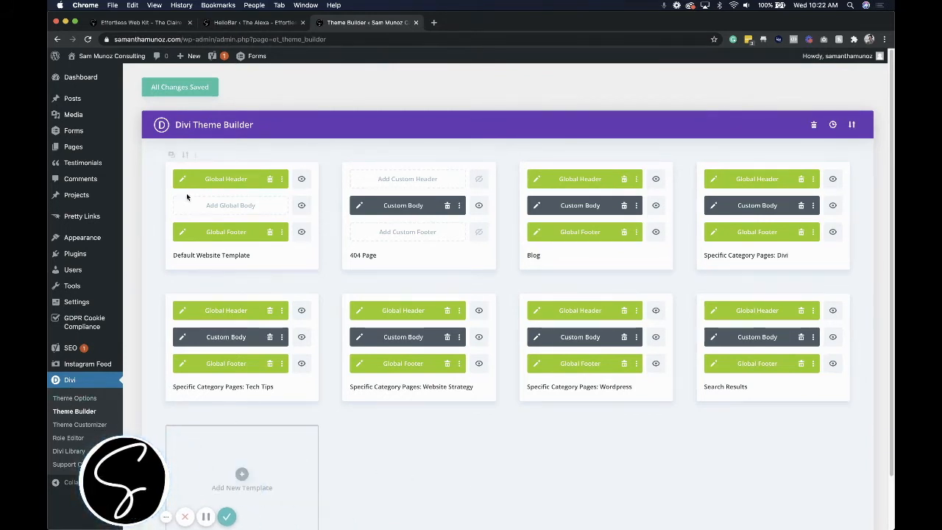
pyautogui.moveTo(182, 183)
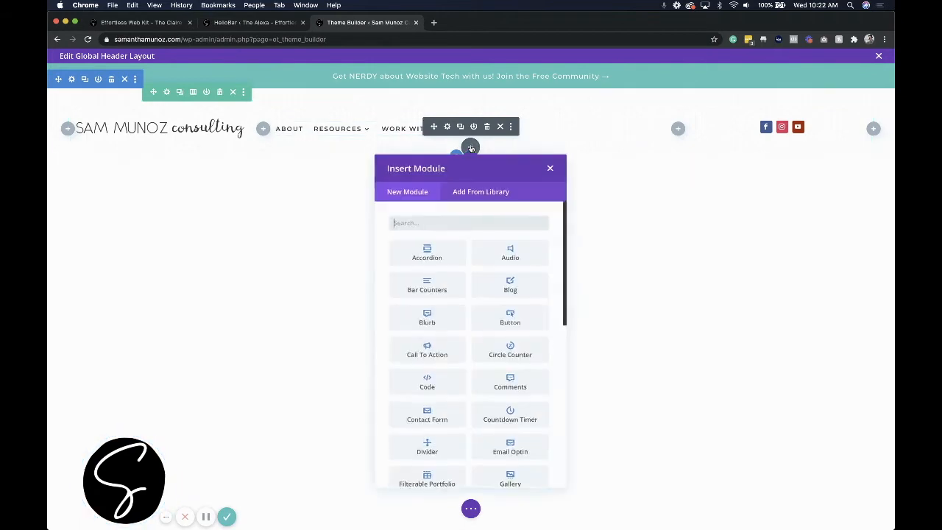
# Add a section under the global header and insert a Text module.
pyautogui.write('menu')
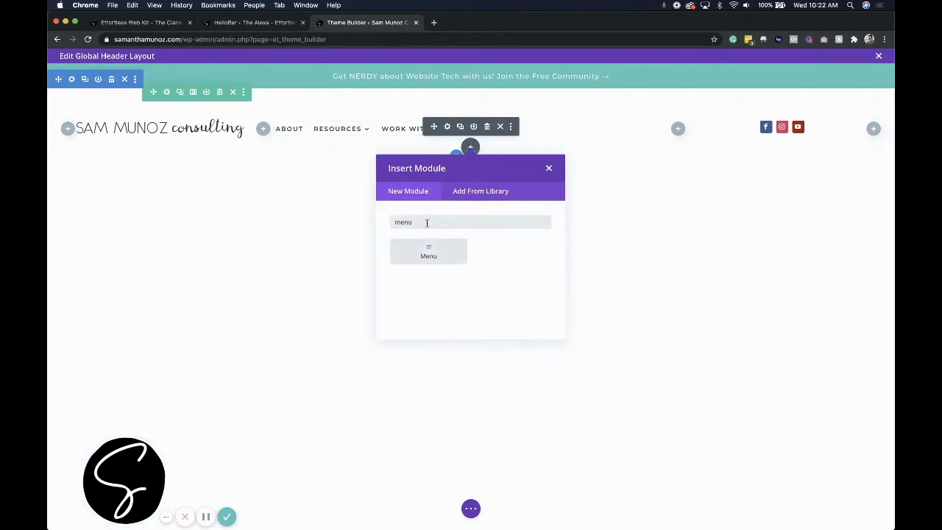
pyautogui.moveTo(547, 168)
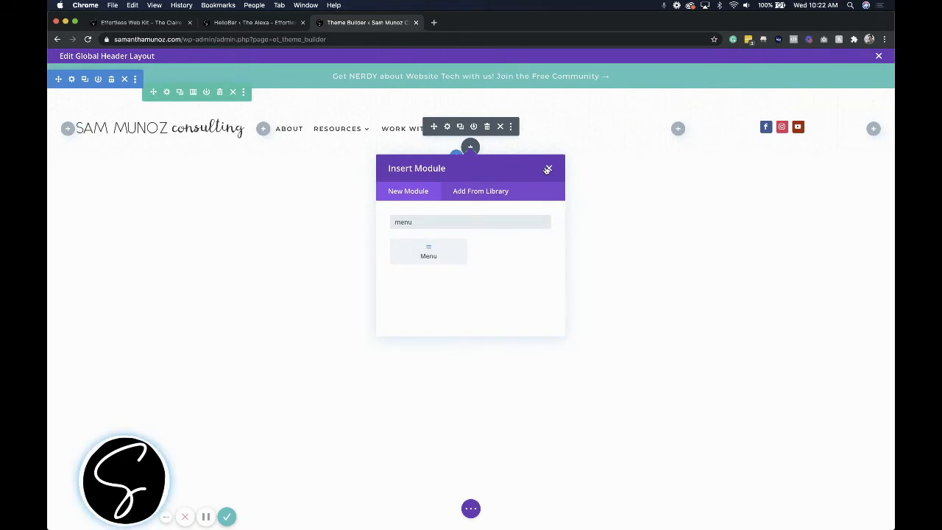
pyautogui.click(547, 169)
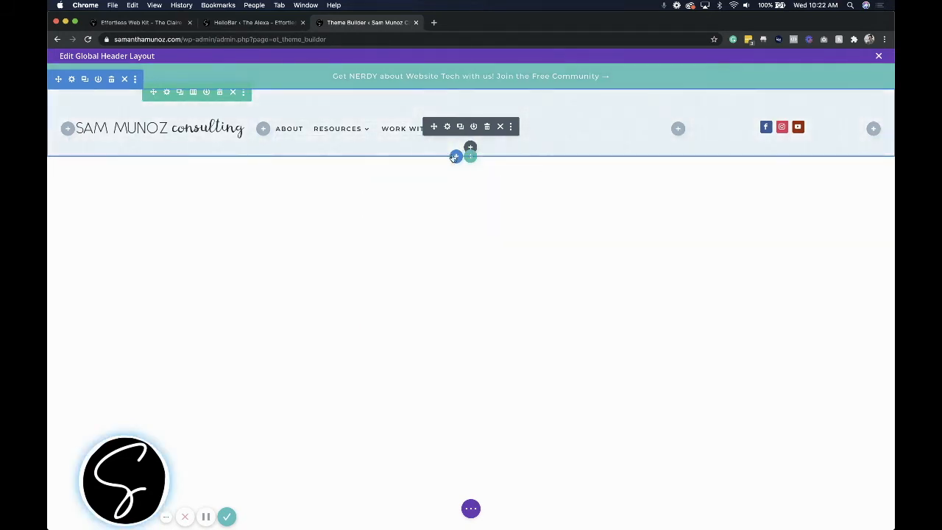
pyautogui.moveTo(408, 231)
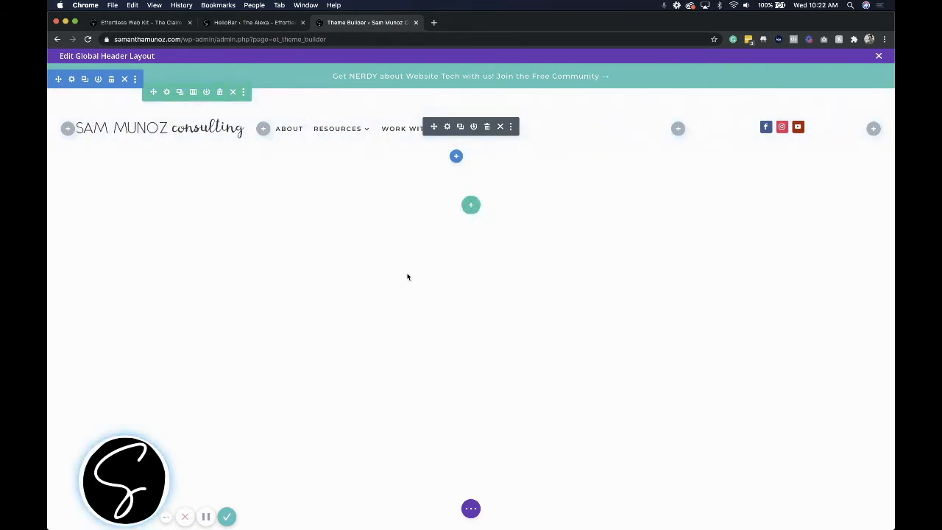
pyautogui.click(471, 204)
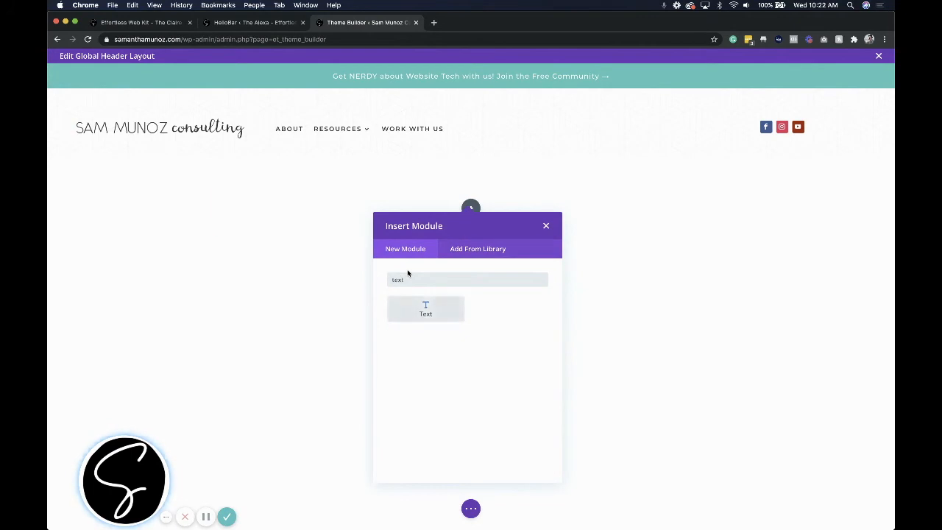
pyautogui.click(426, 308)
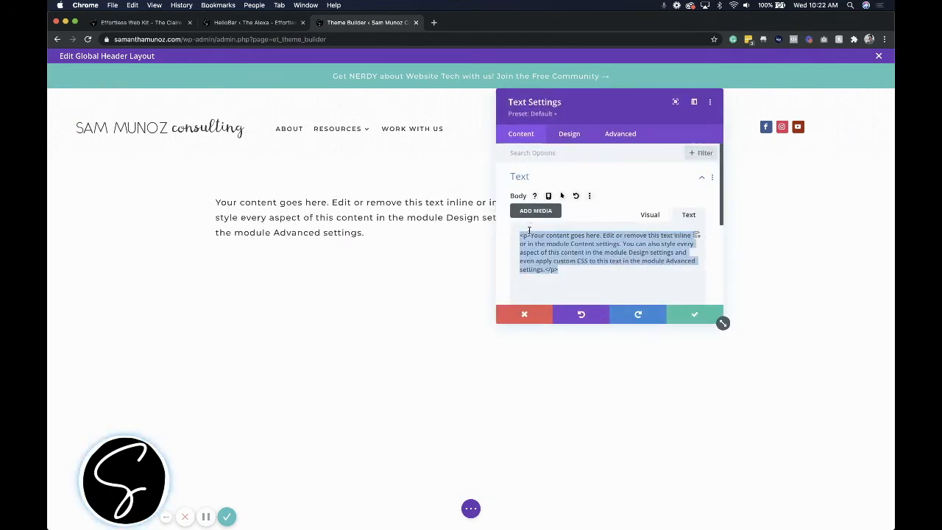
# Enter 'Here is the content!', center it and start adding a link.
pyautogui.write('Here is the content!')
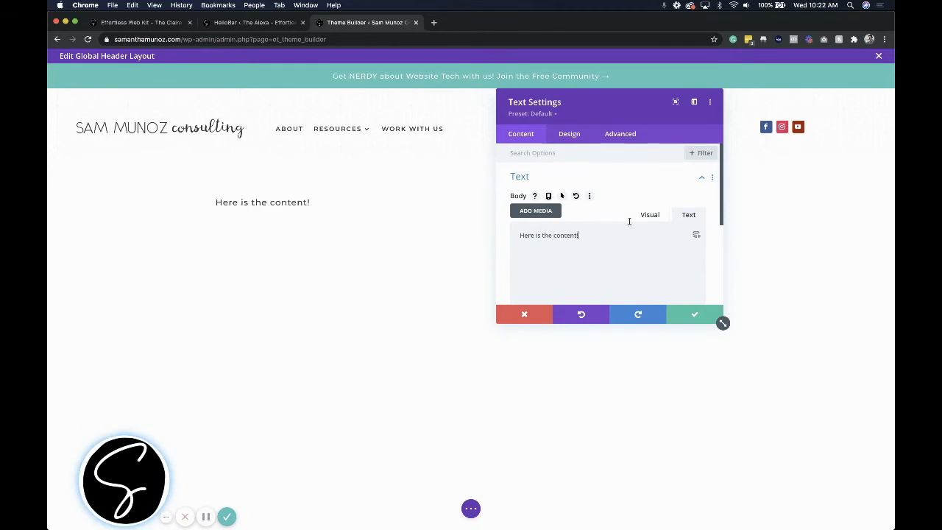
pyautogui.click(648, 214)
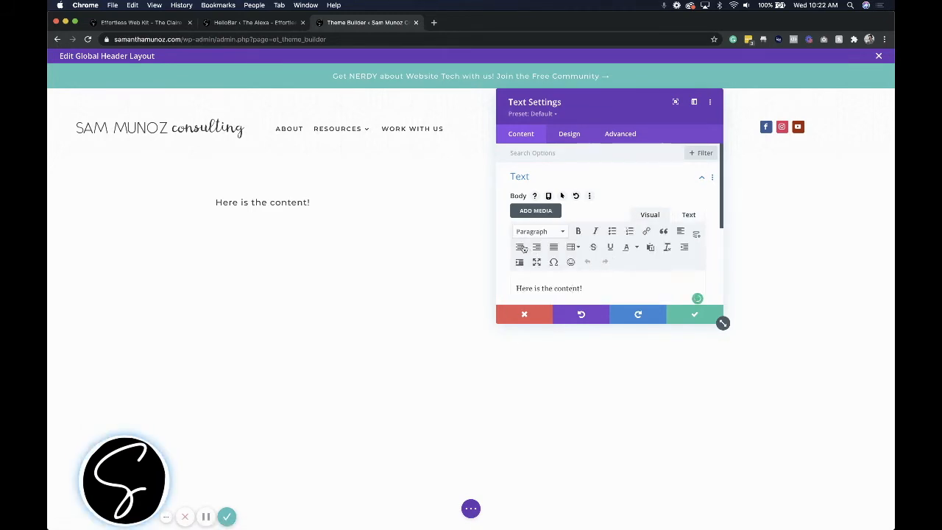
pyautogui.click(646, 231)
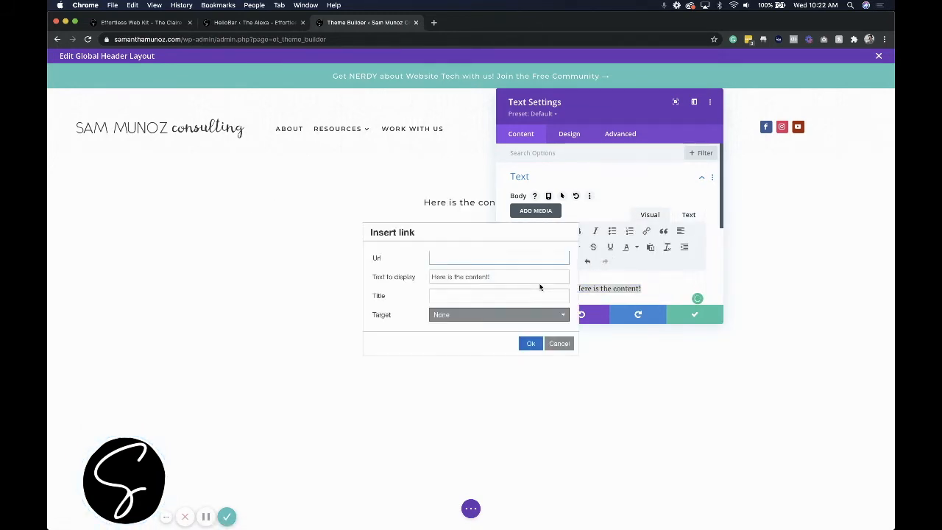
pyautogui.click(558, 343)
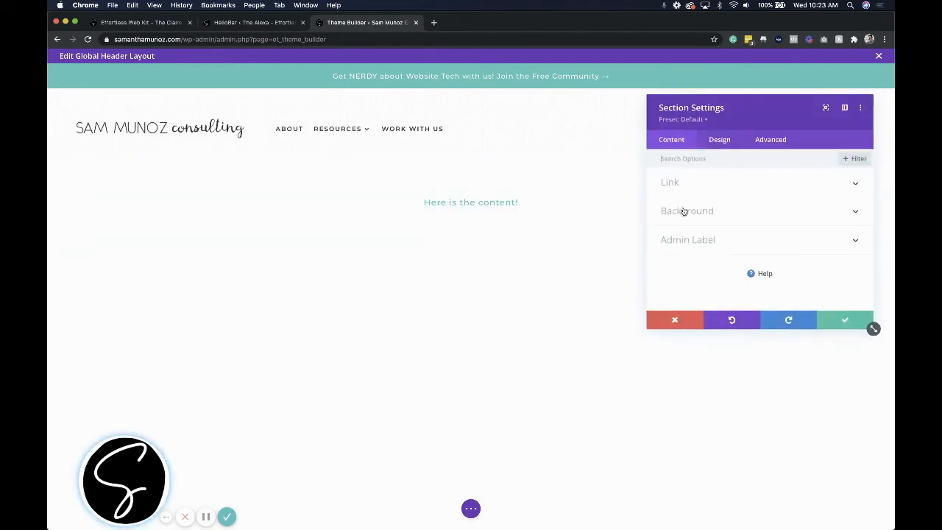
# Give the section a blue background and 10px top padding.
pyautogui.click(686, 211)
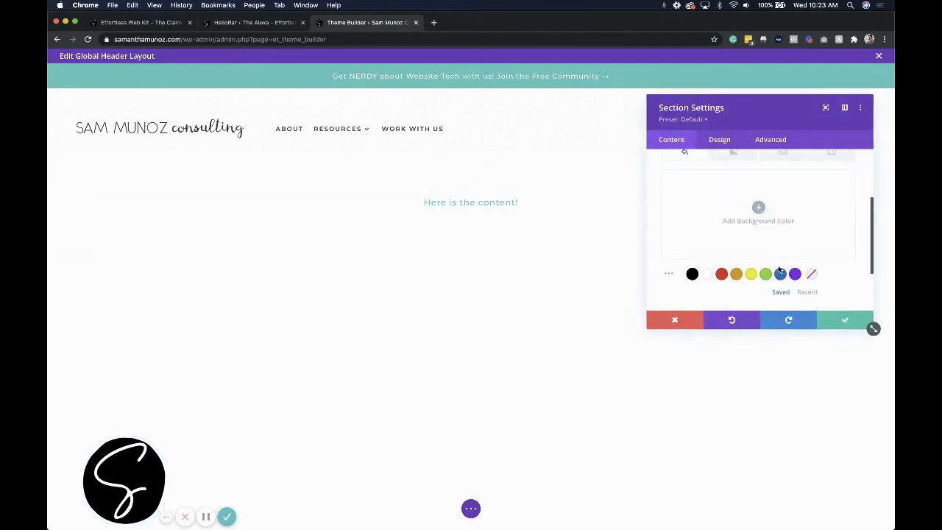
pyautogui.click(779, 274)
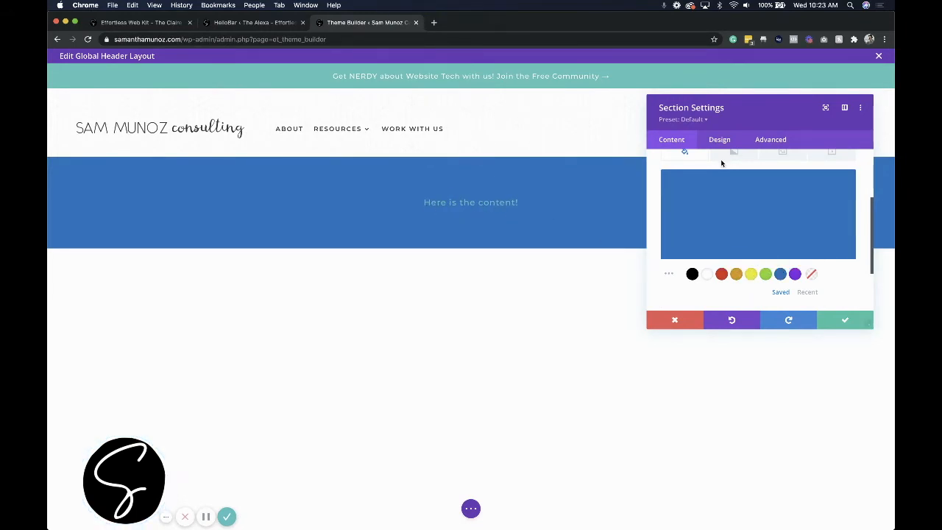
pyautogui.click(718, 139)
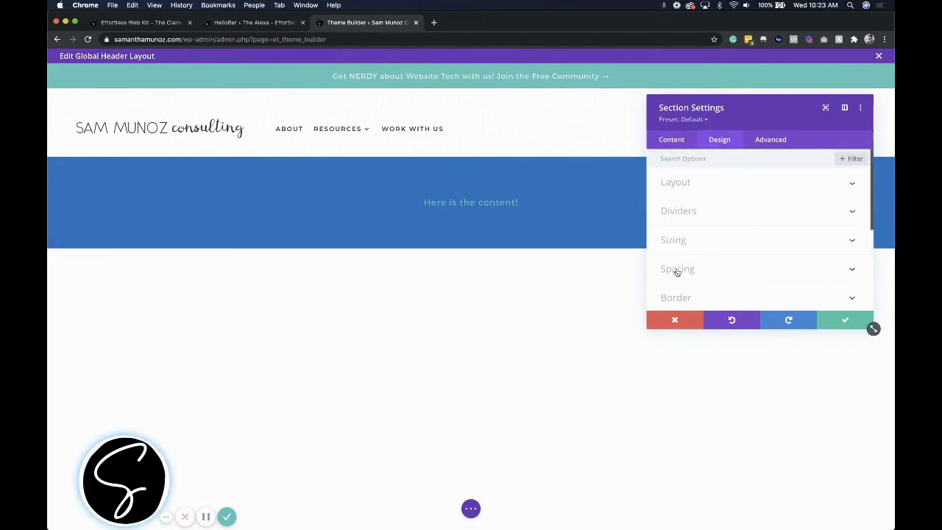
pyautogui.click(677, 268)
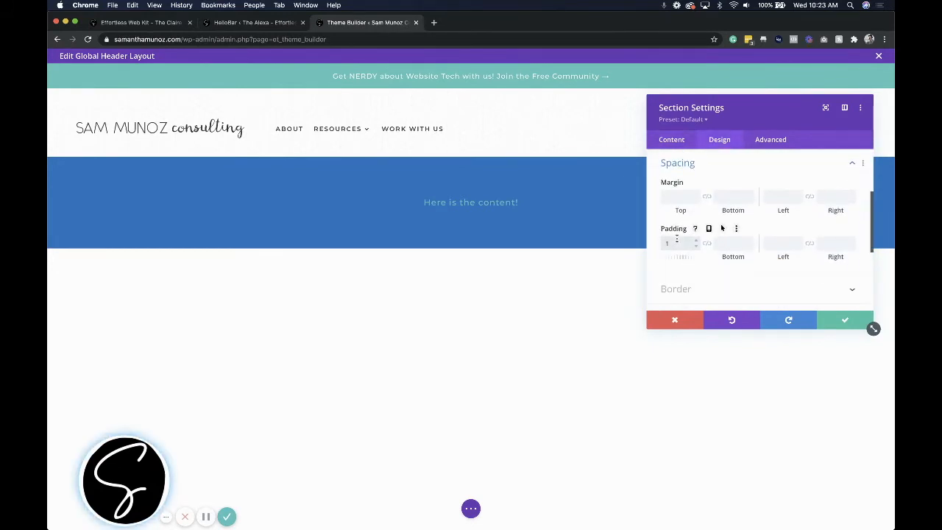
pyautogui.write('10px')
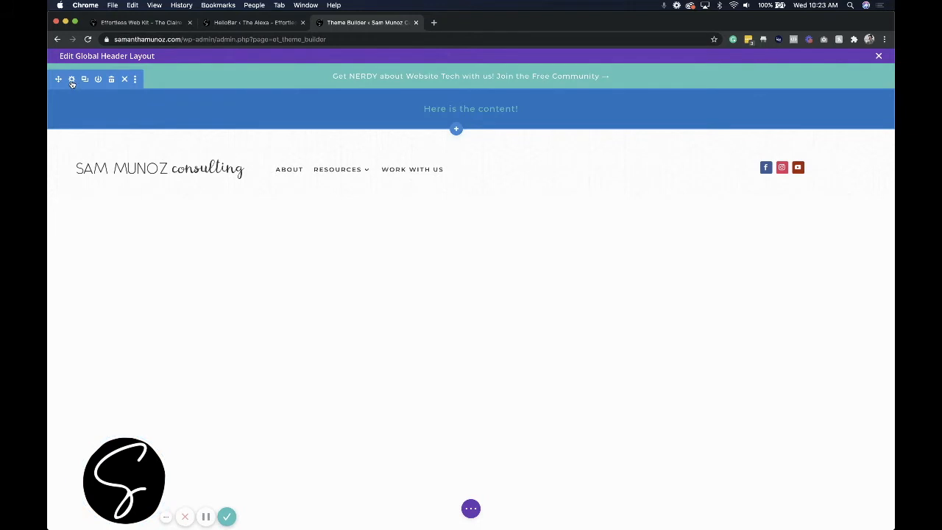
# Set the blue section's Section Link URL to the Calendly address and save.
pyautogui.click(72, 79)
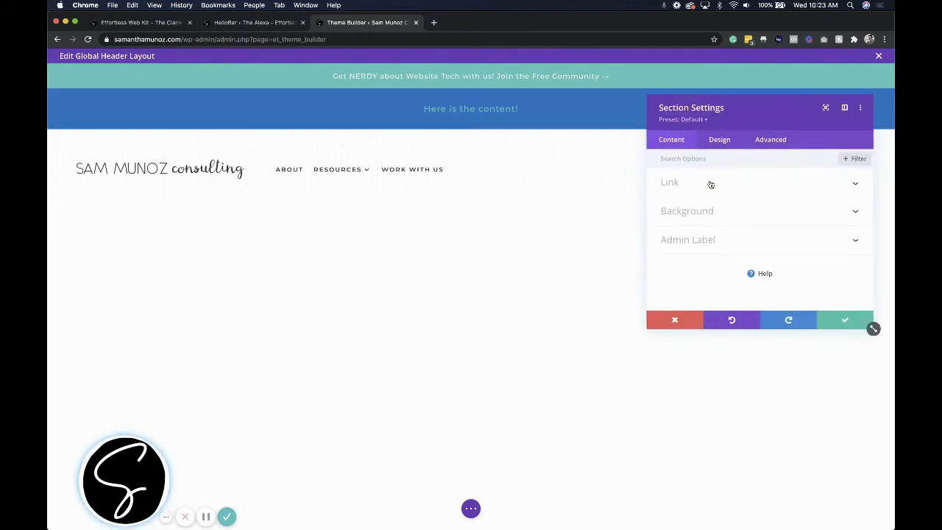
pyautogui.click(668, 182)
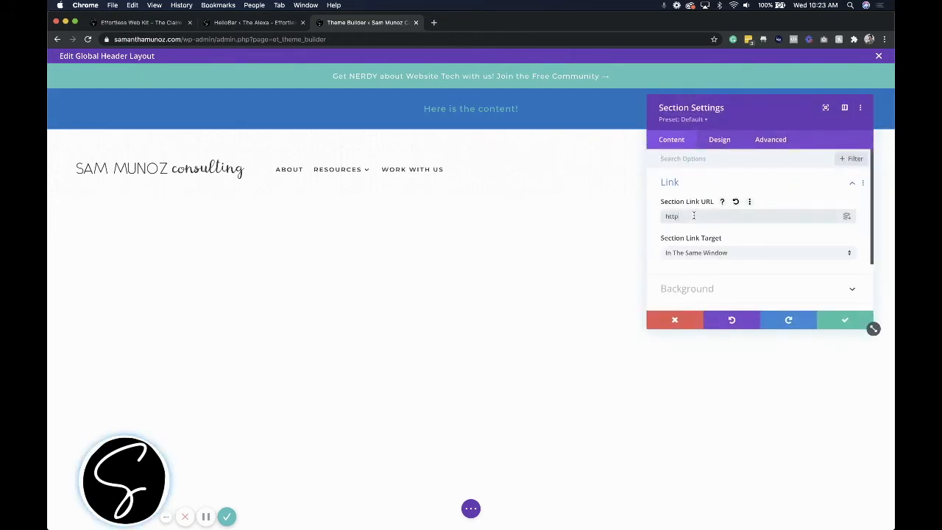
pyautogui.write('https://cdc')
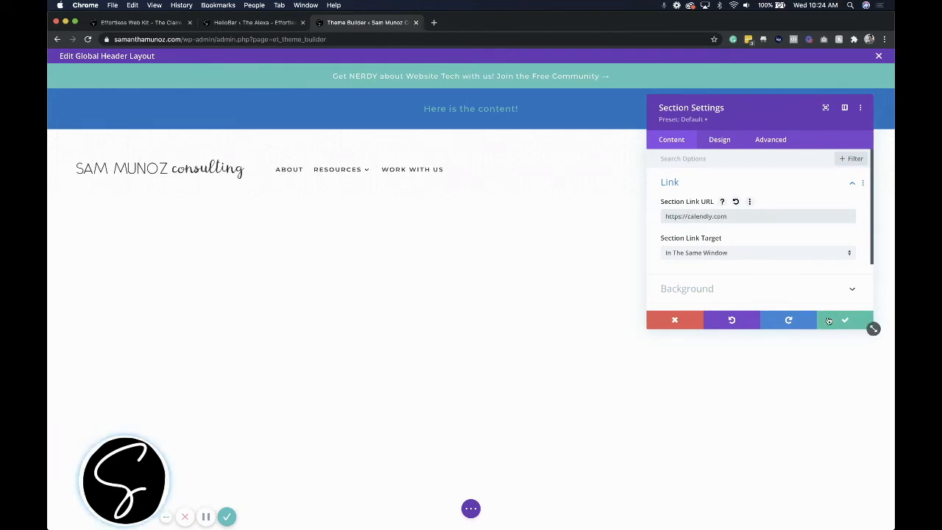
pyautogui.click(844, 319)
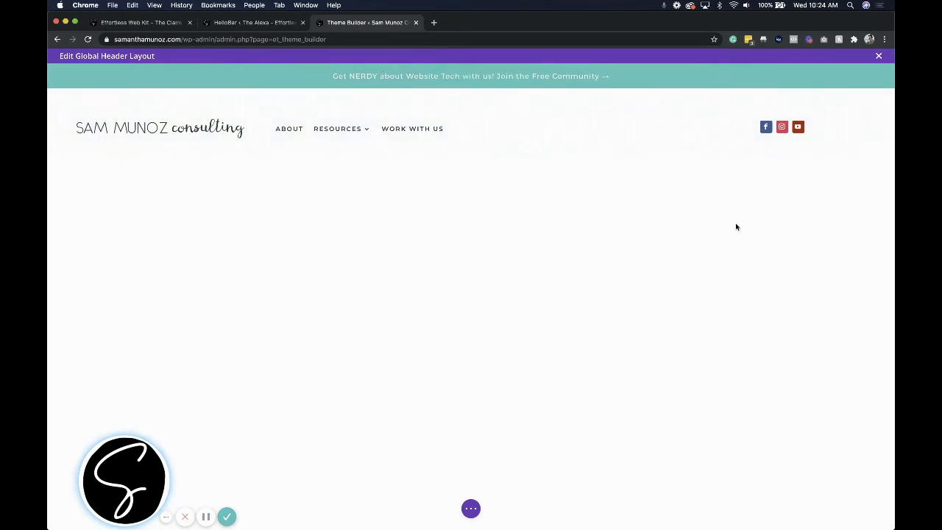
pyautogui.moveTo(822, 71)
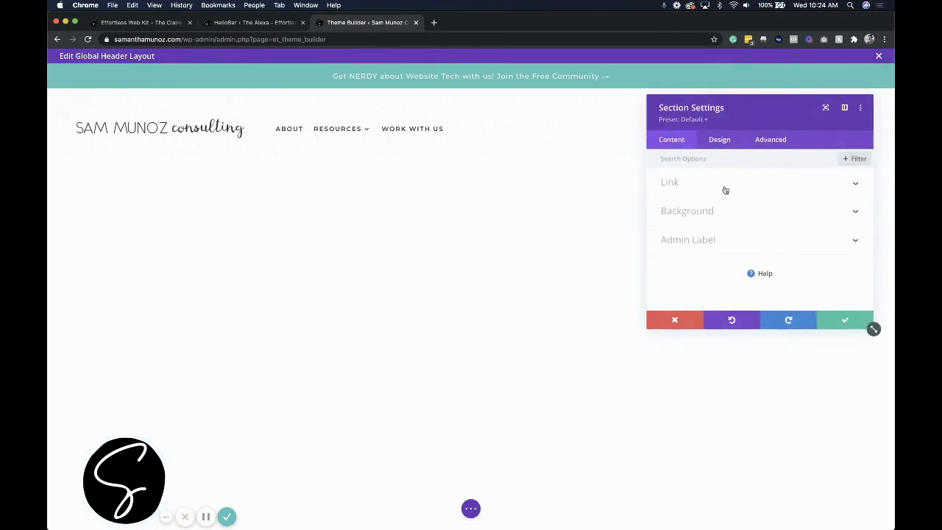
pyautogui.click(669, 181)
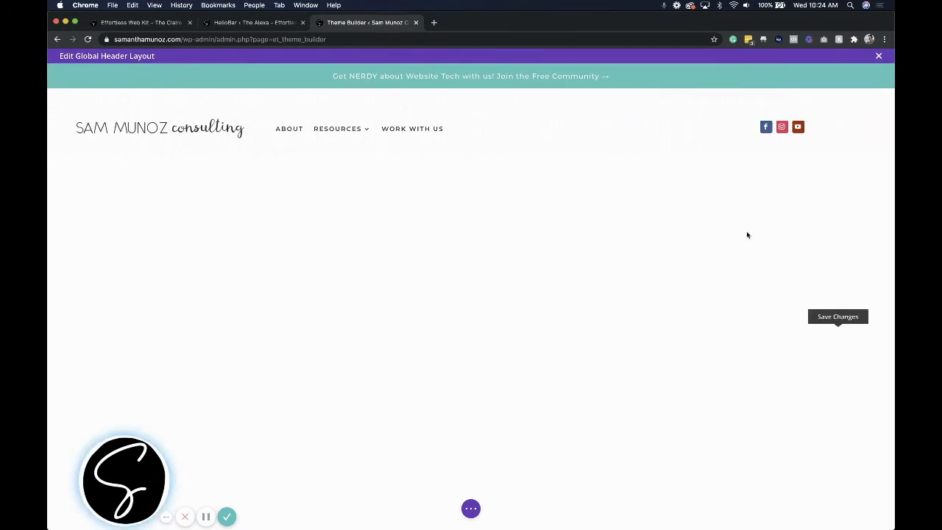
pyautogui.moveTo(748, 252)
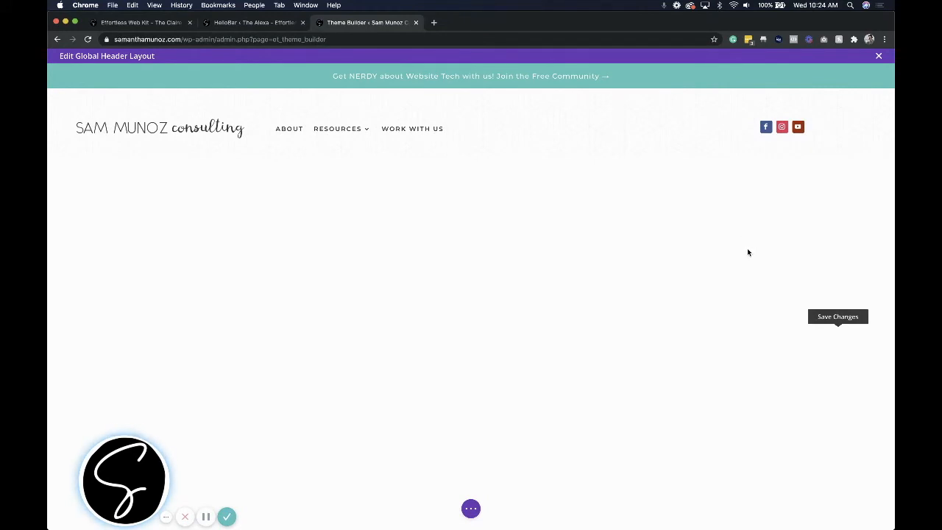
pyautogui.moveTo(671, 218)
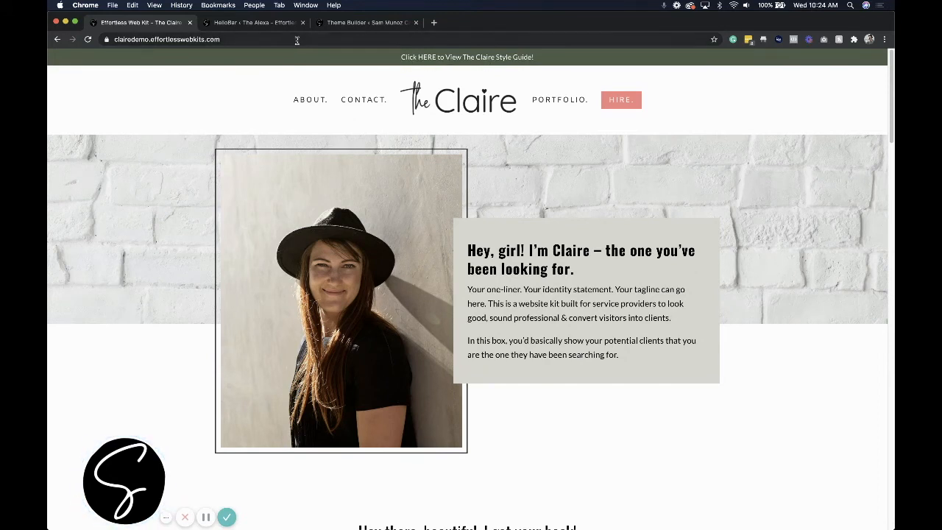
# In the Customizer's Make It Yours panel, inspect the Top Bar Call To Action field.
pyautogui.click(166, 39)
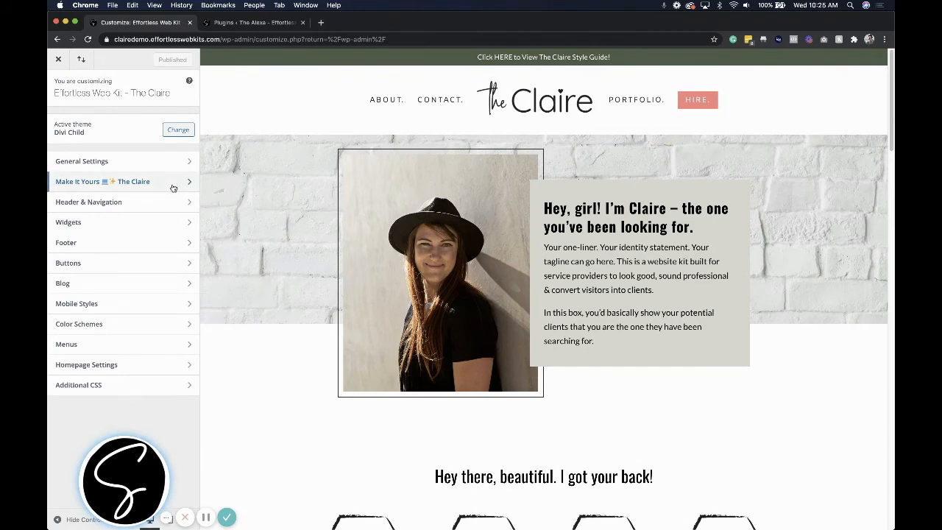
pyautogui.click(103, 182)
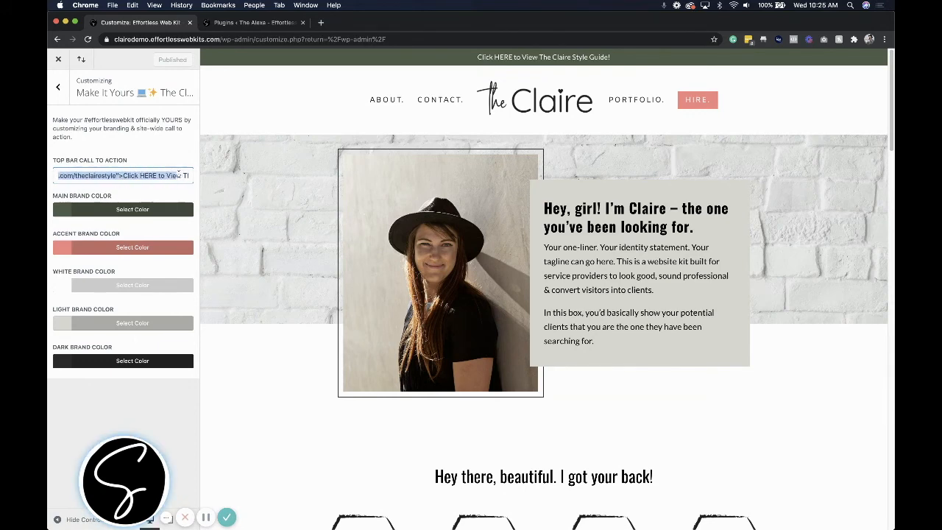
pyautogui.click(123, 175)
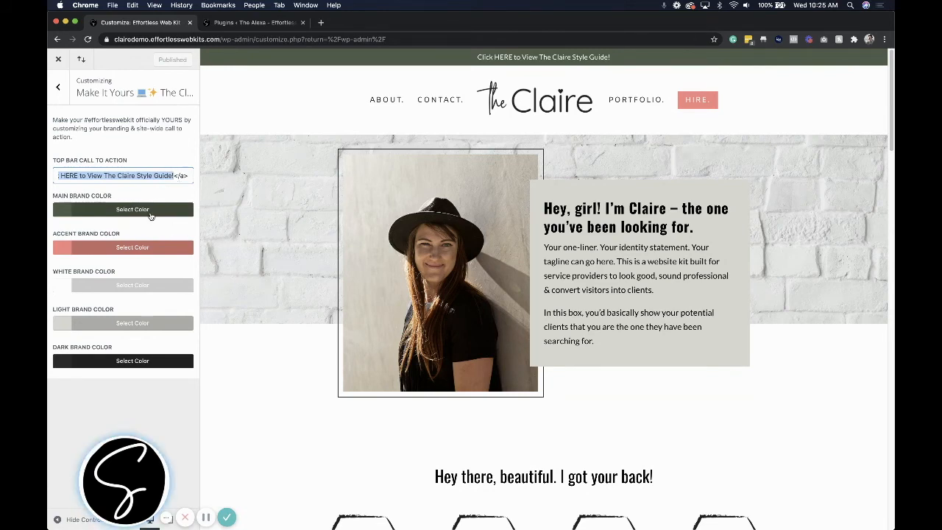
pyautogui.moveTo(132, 210)
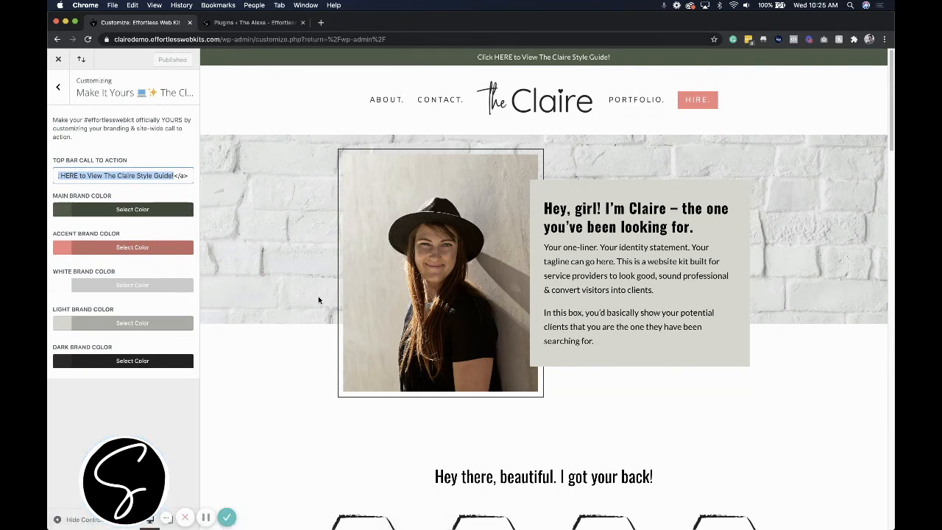
# Pick a mauve shade for Main Brand Color so the signup box previews mauve.
pyautogui.scroll(-3)
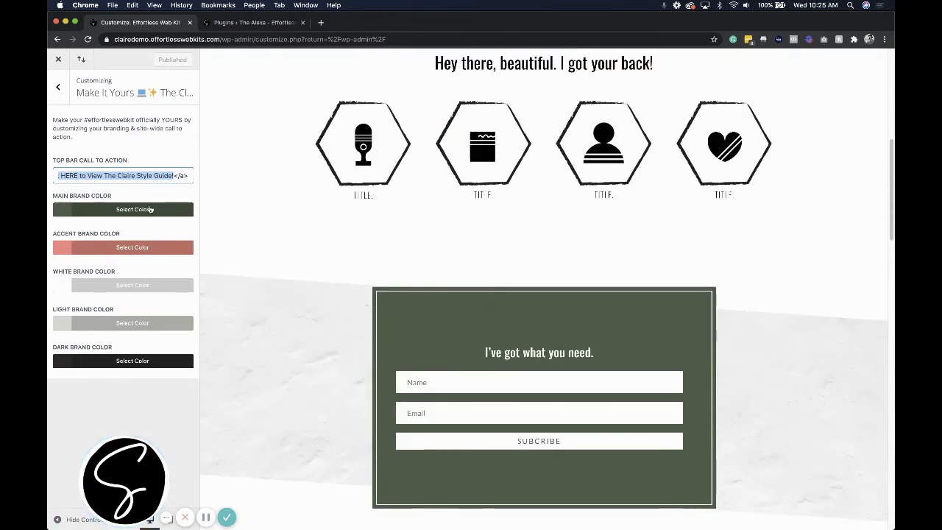
pyautogui.click(123, 209)
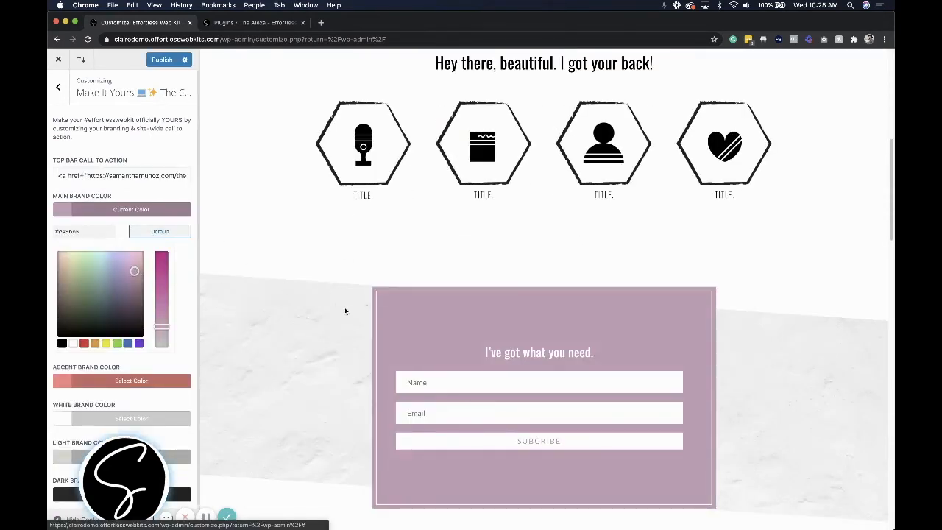
pyautogui.scroll(-3)
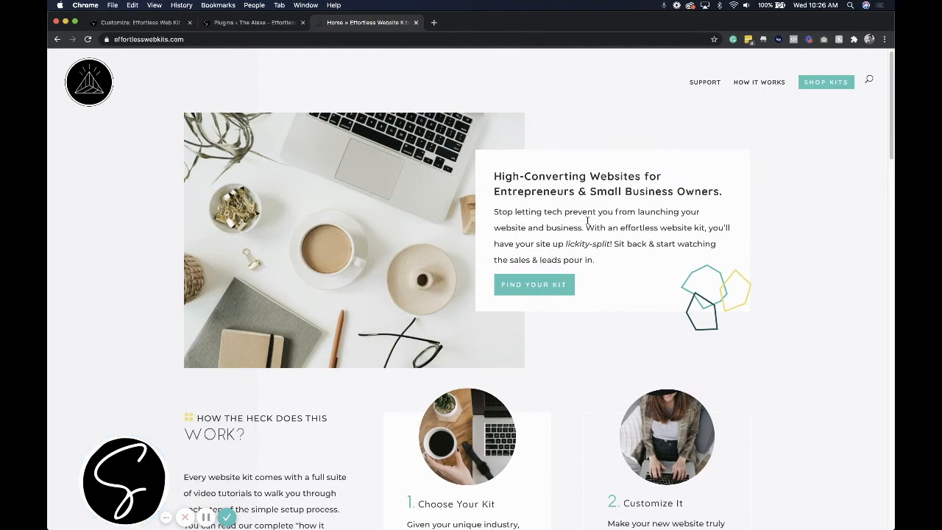
# Scroll the homepage past How It Works to the kit listings showing The Piper, The Nate and The Jen.
pyautogui.scroll(-3)
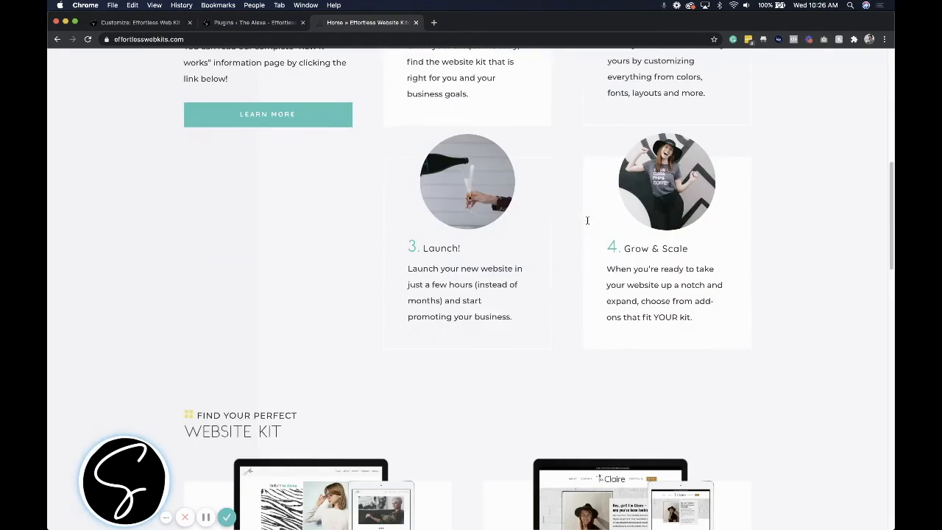
pyautogui.scroll(-3)
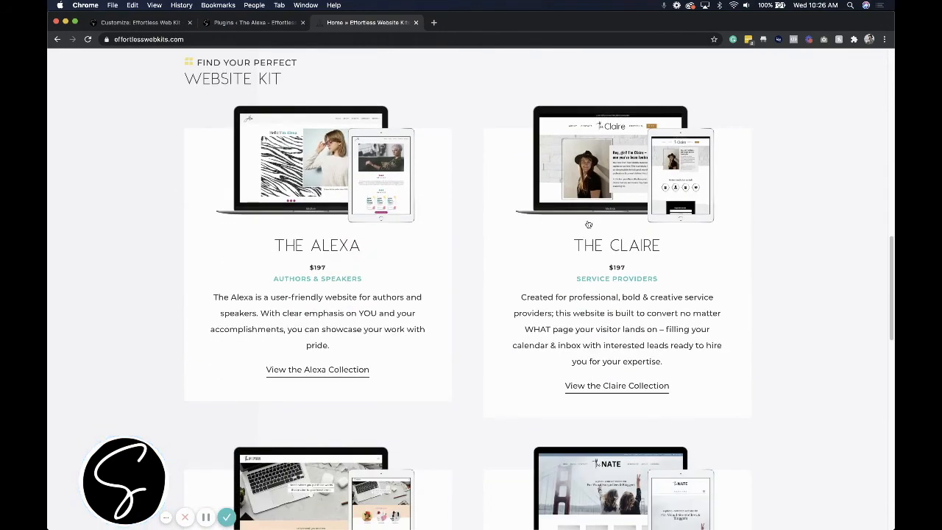
pyautogui.scroll(-3)
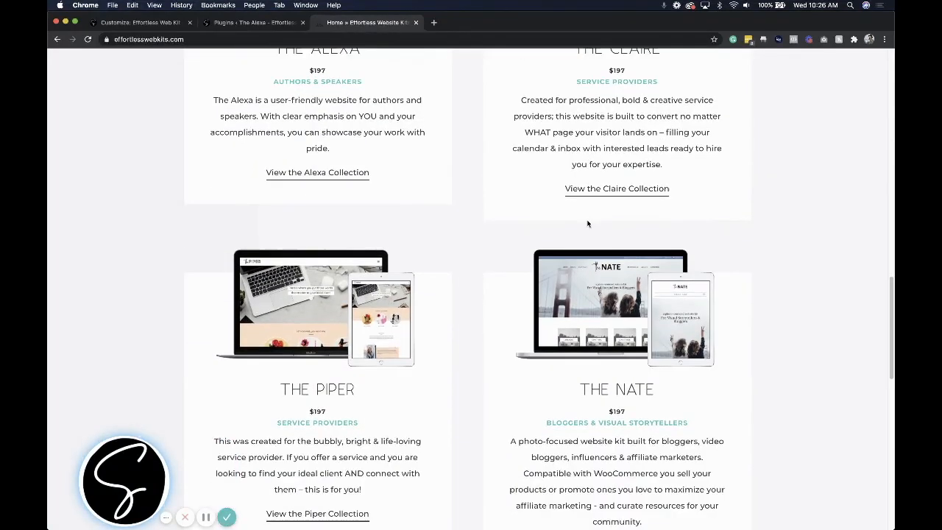
pyautogui.scroll(-3)
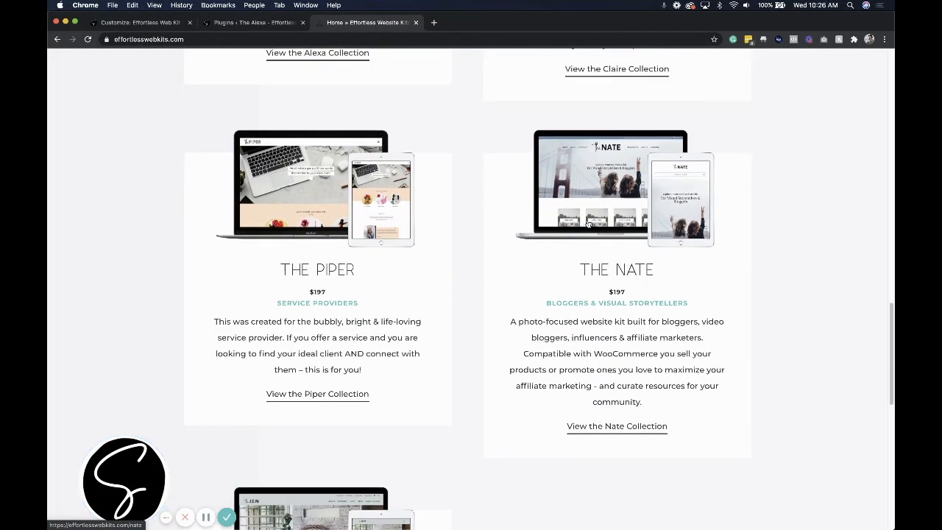
pyautogui.scroll(-3)
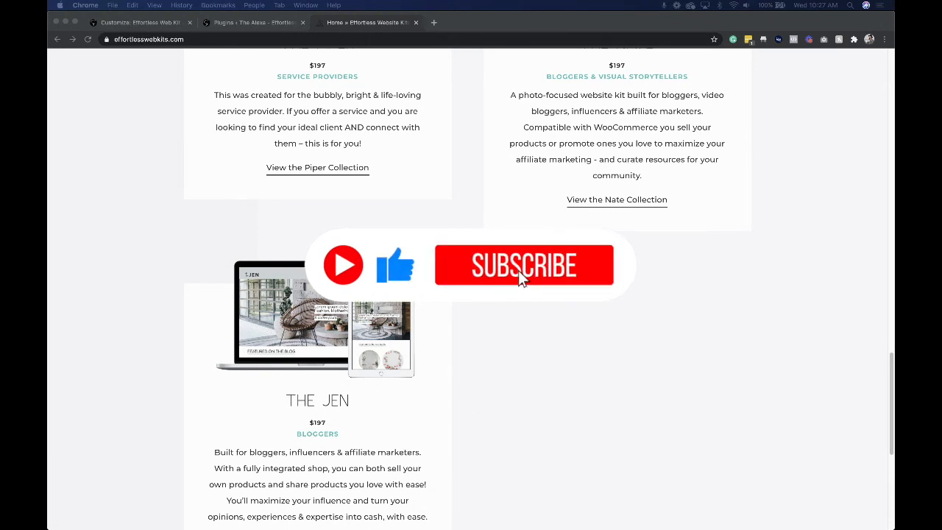
pyautogui.click(523, 265)
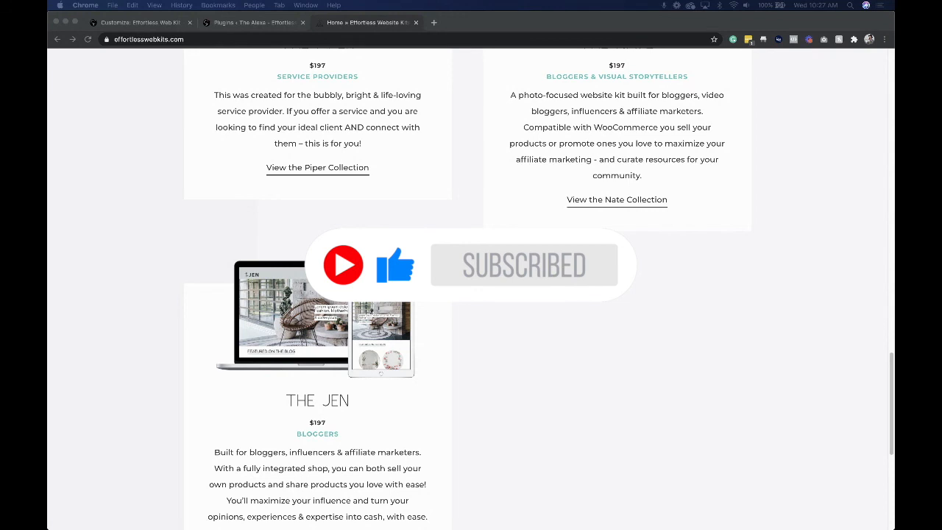